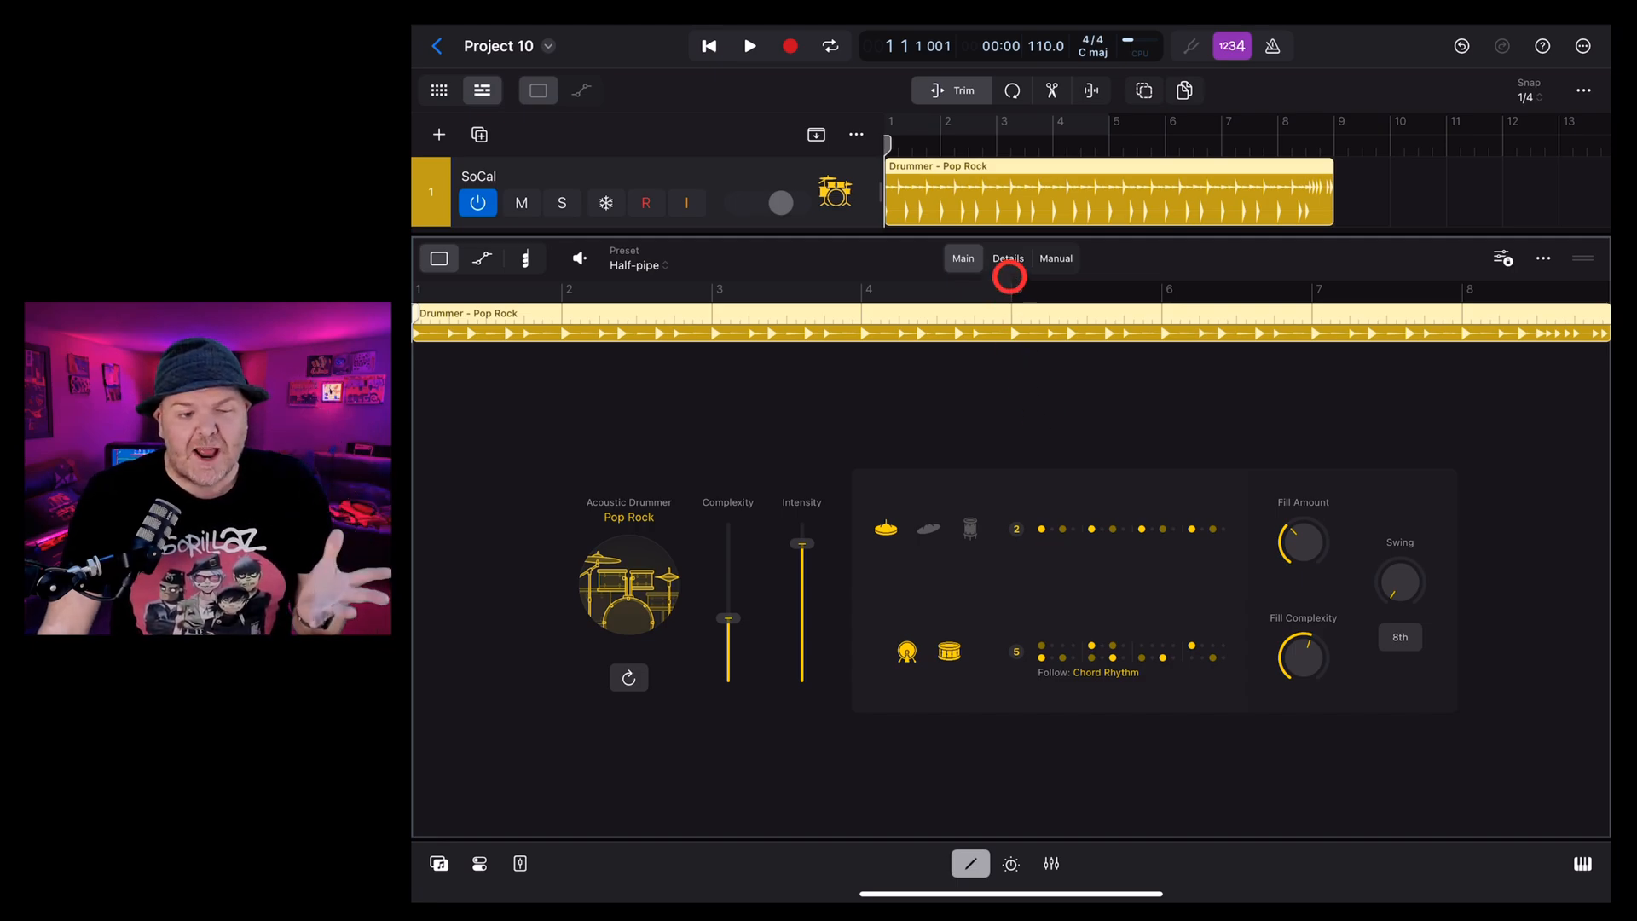
Show the Pop Rock drummer's Details view with the manual step-pattern grid
click(1056, 259)
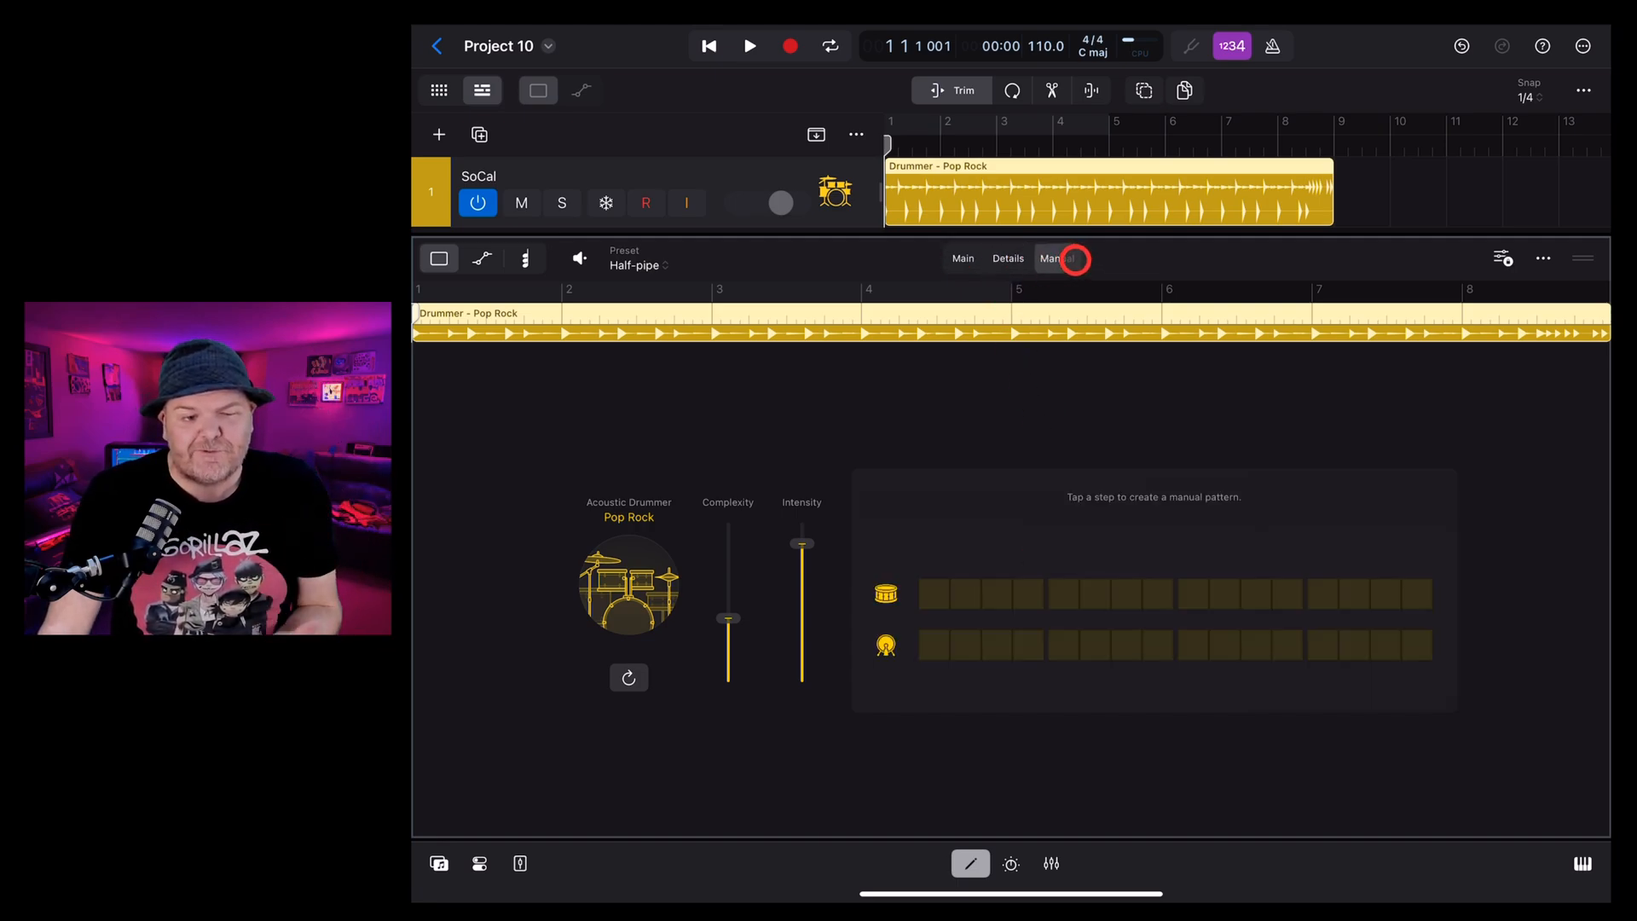
click(963, 257)
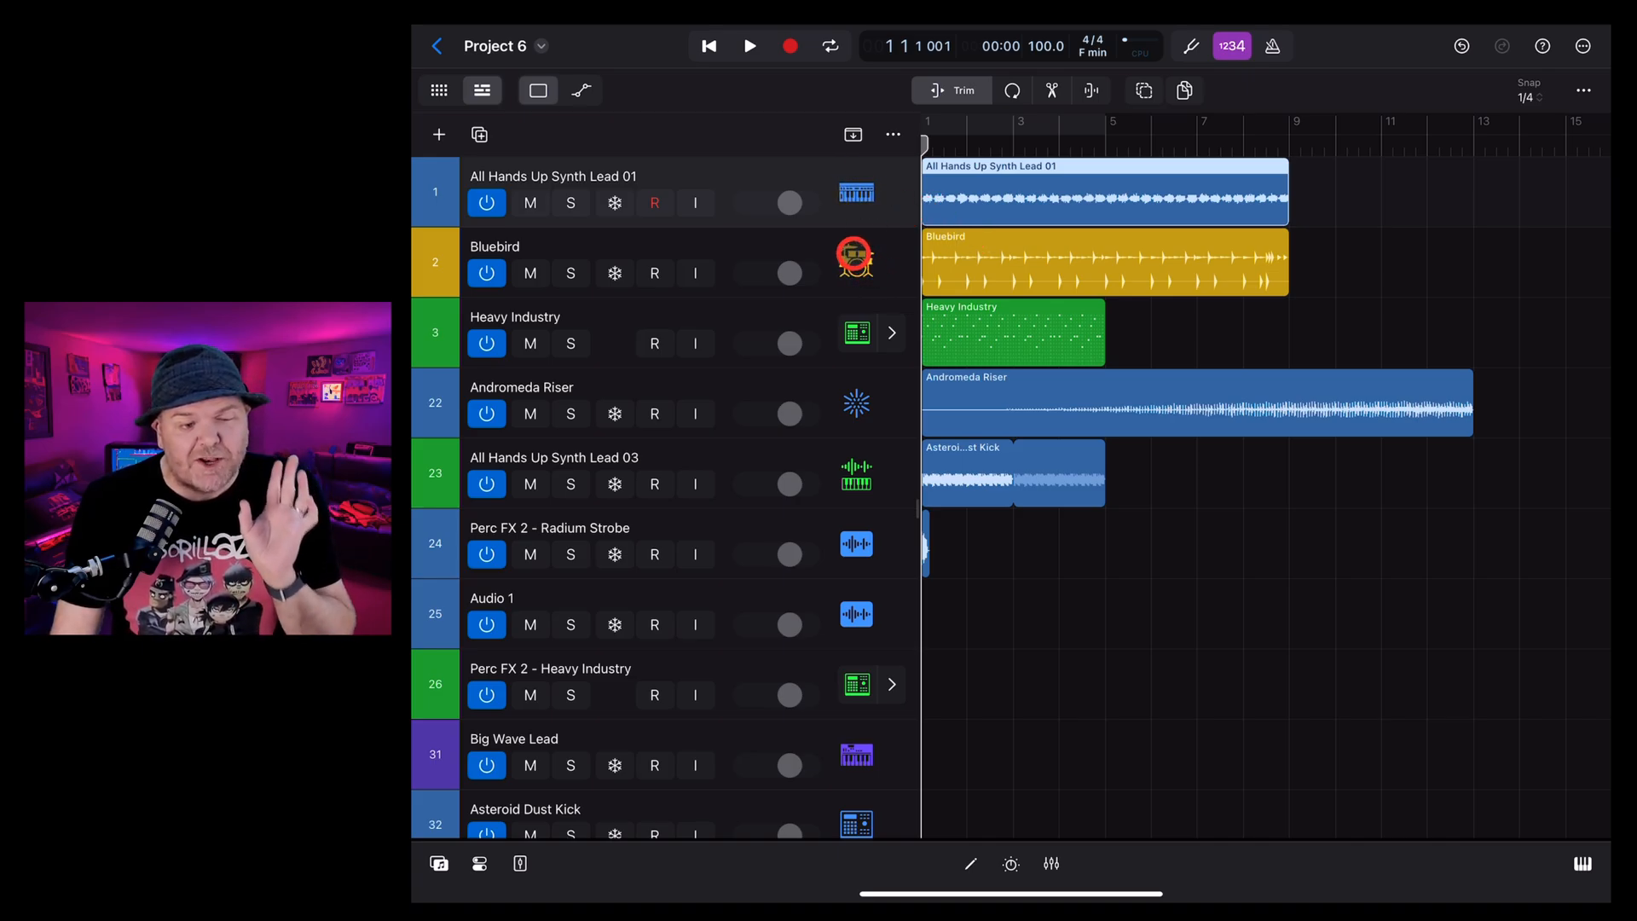
Select the Bluebird Drummer region in Project 6 and play the project to hear the old drummer
click(971, 864)
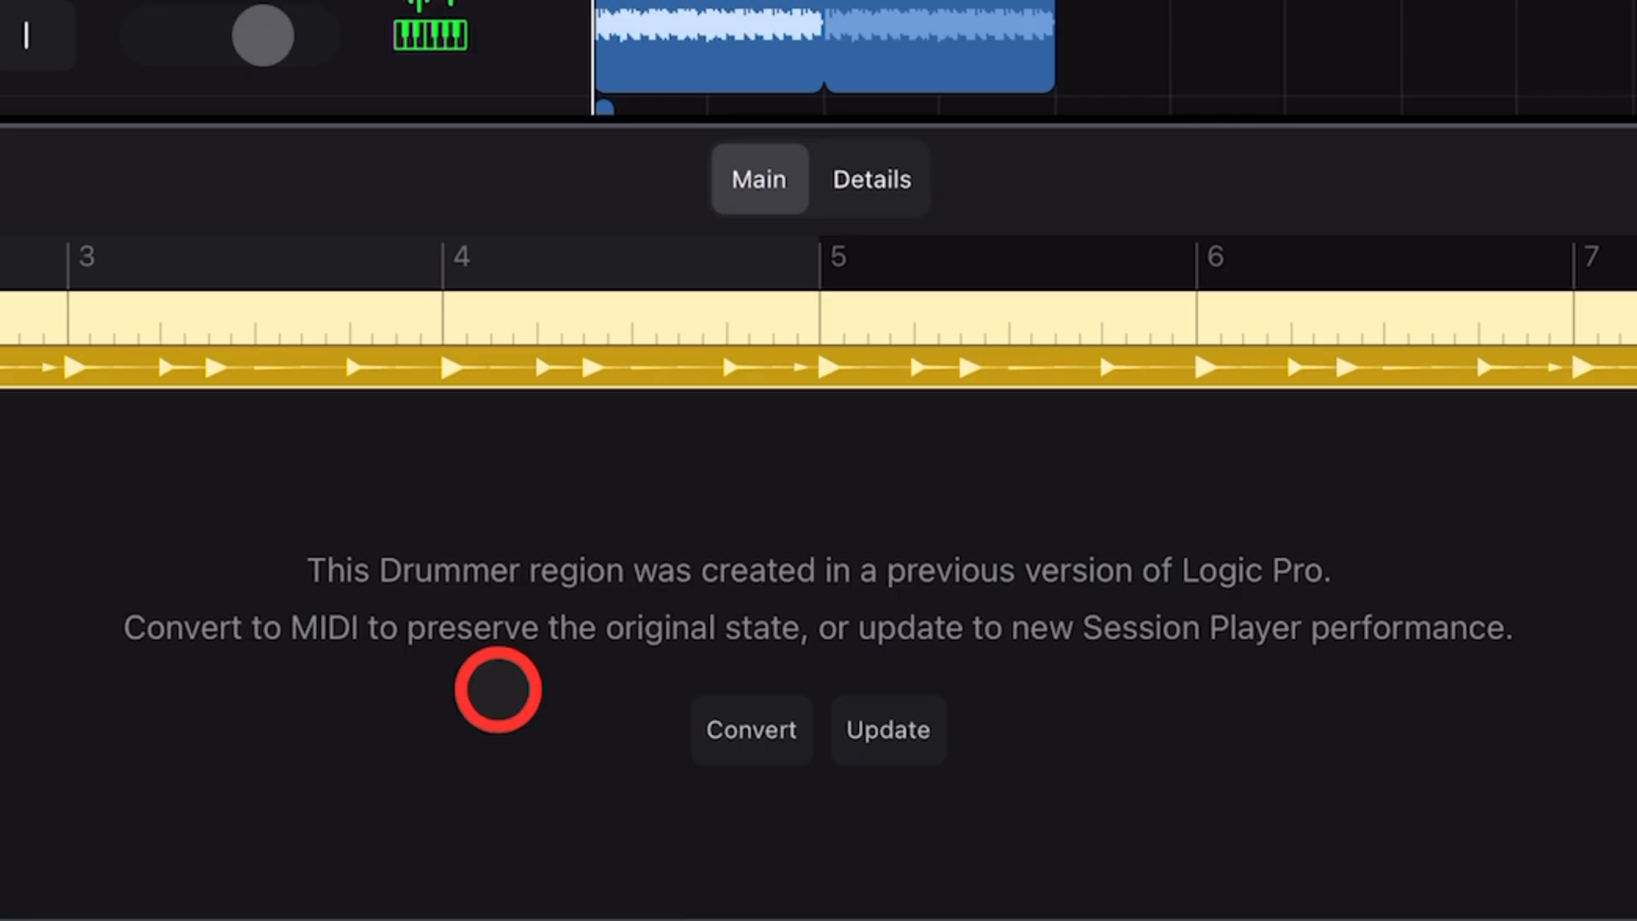
mouse_move(1008, 713)
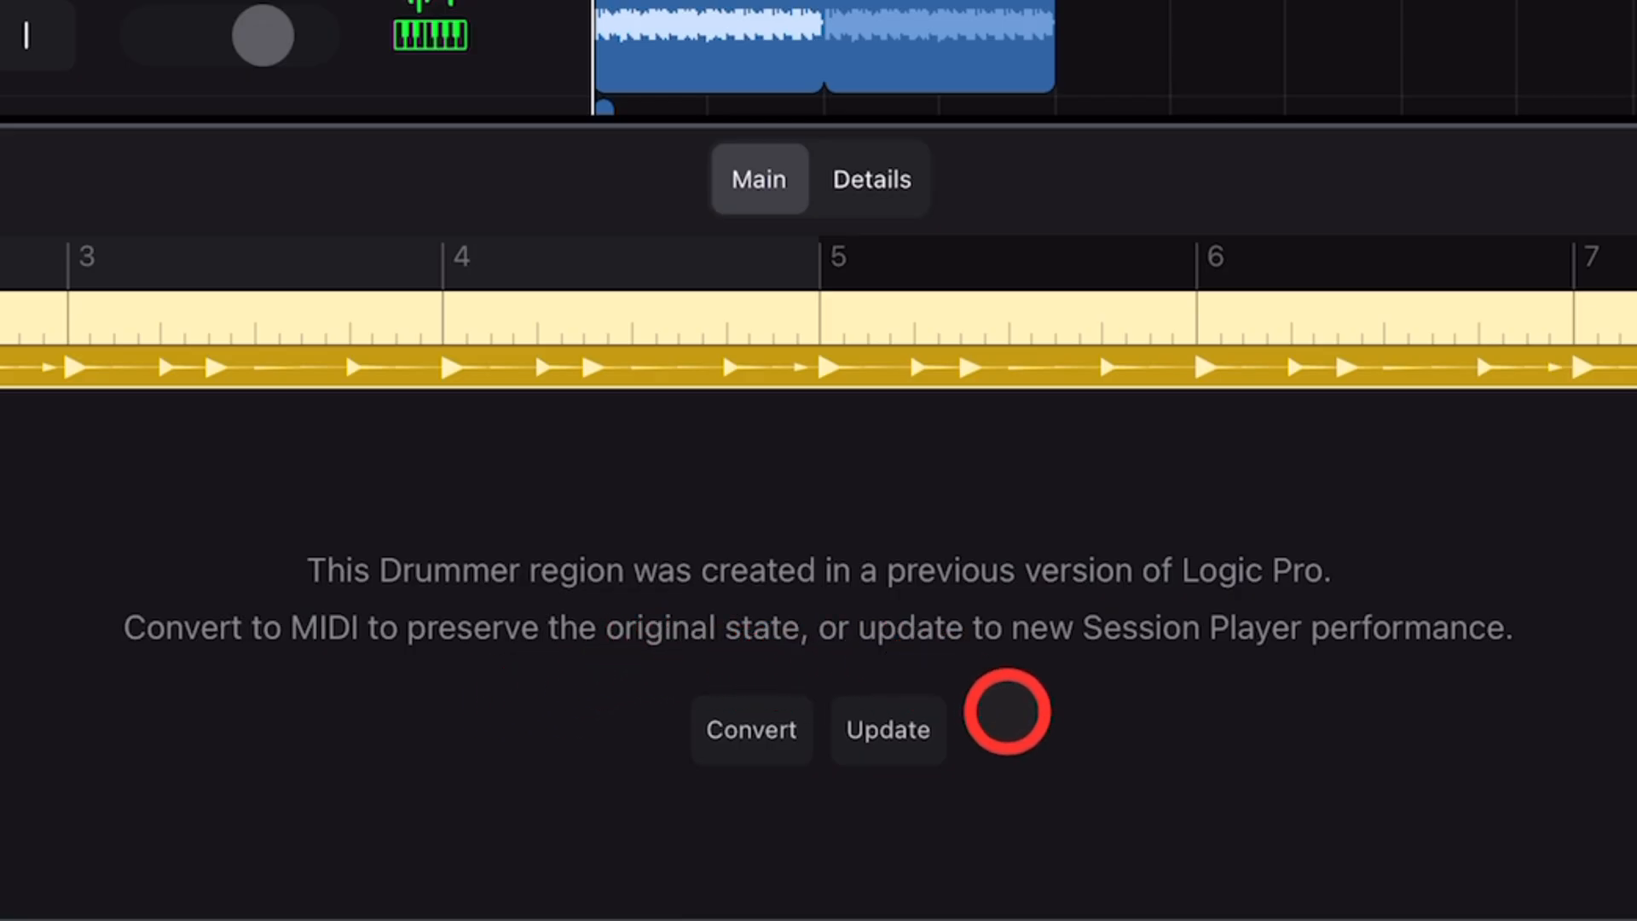
mouse_move(267, 771)
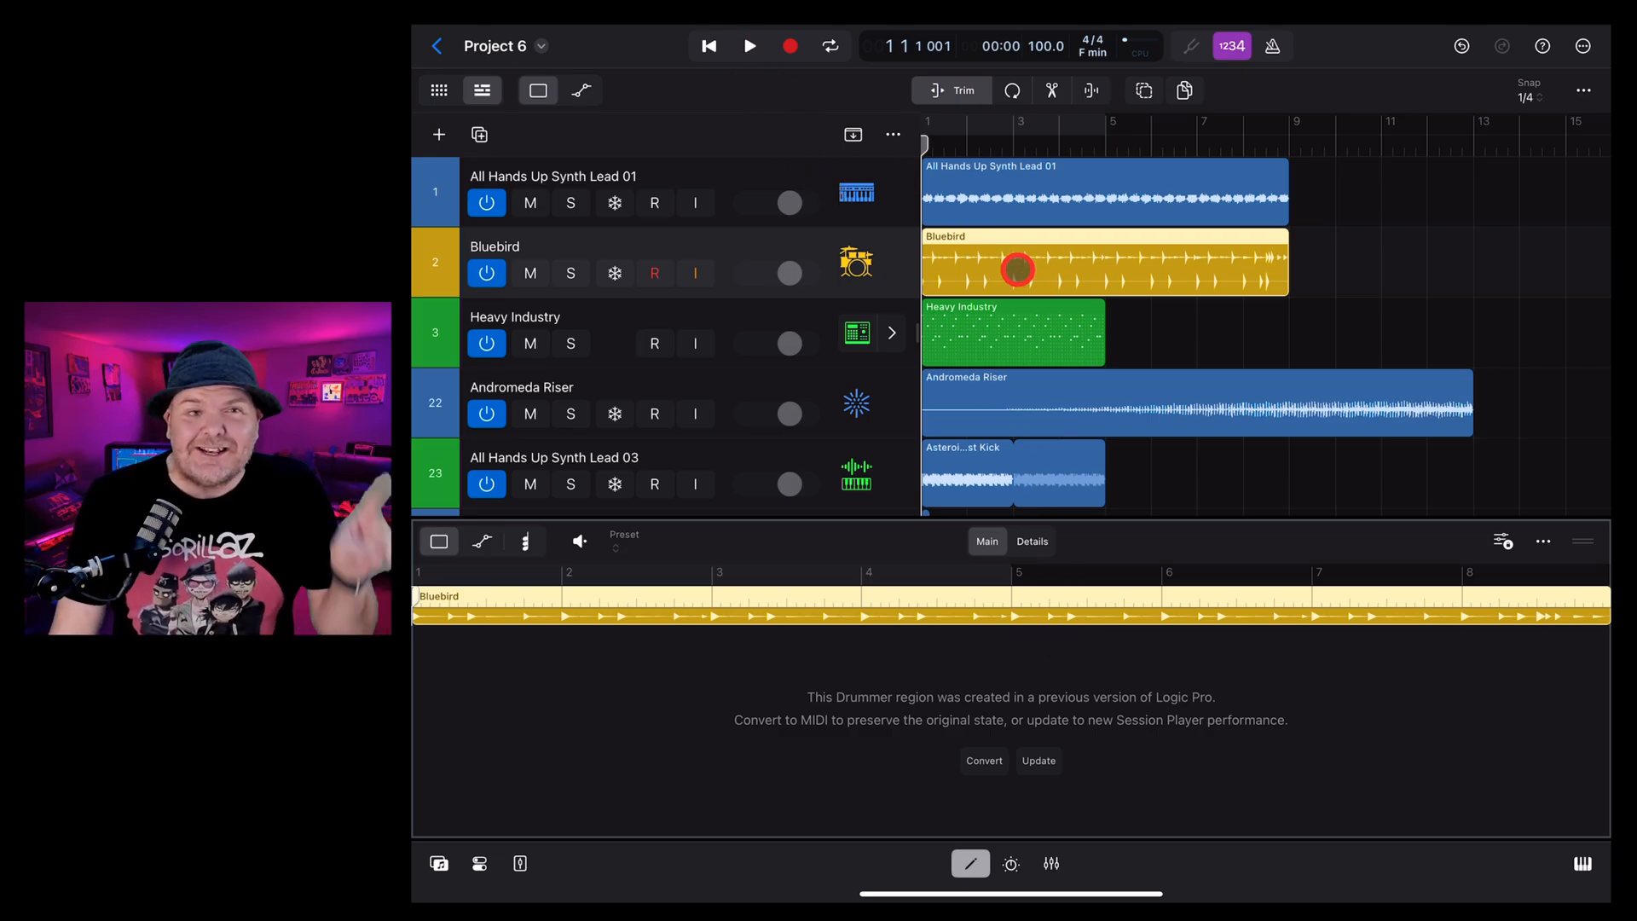
click(748, 46)
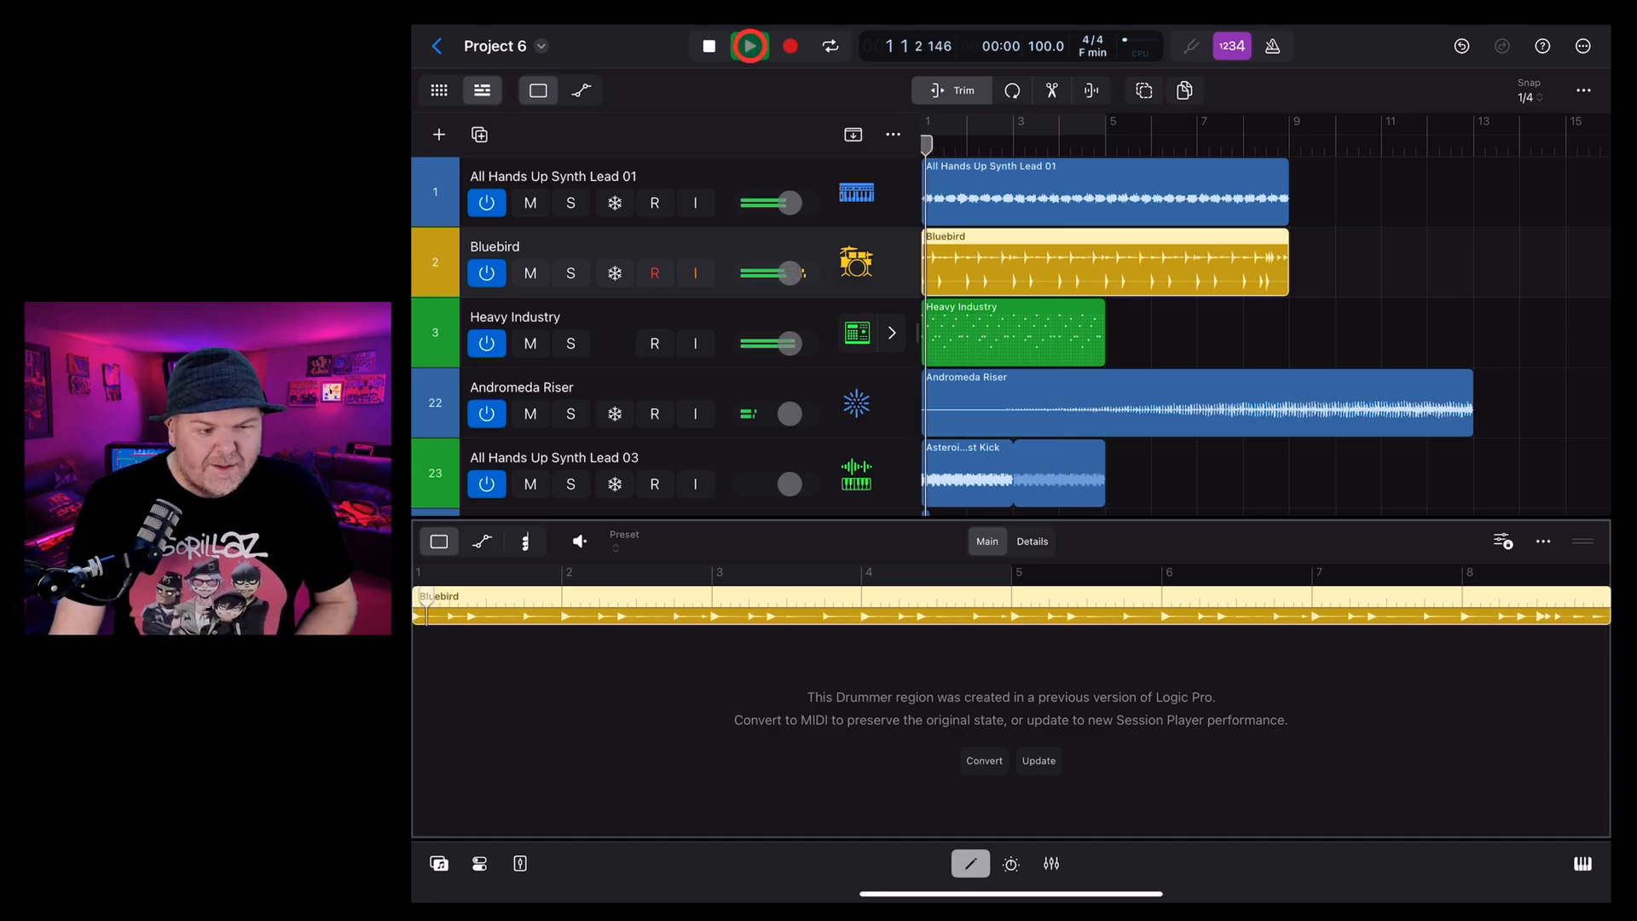
click(749, 45)
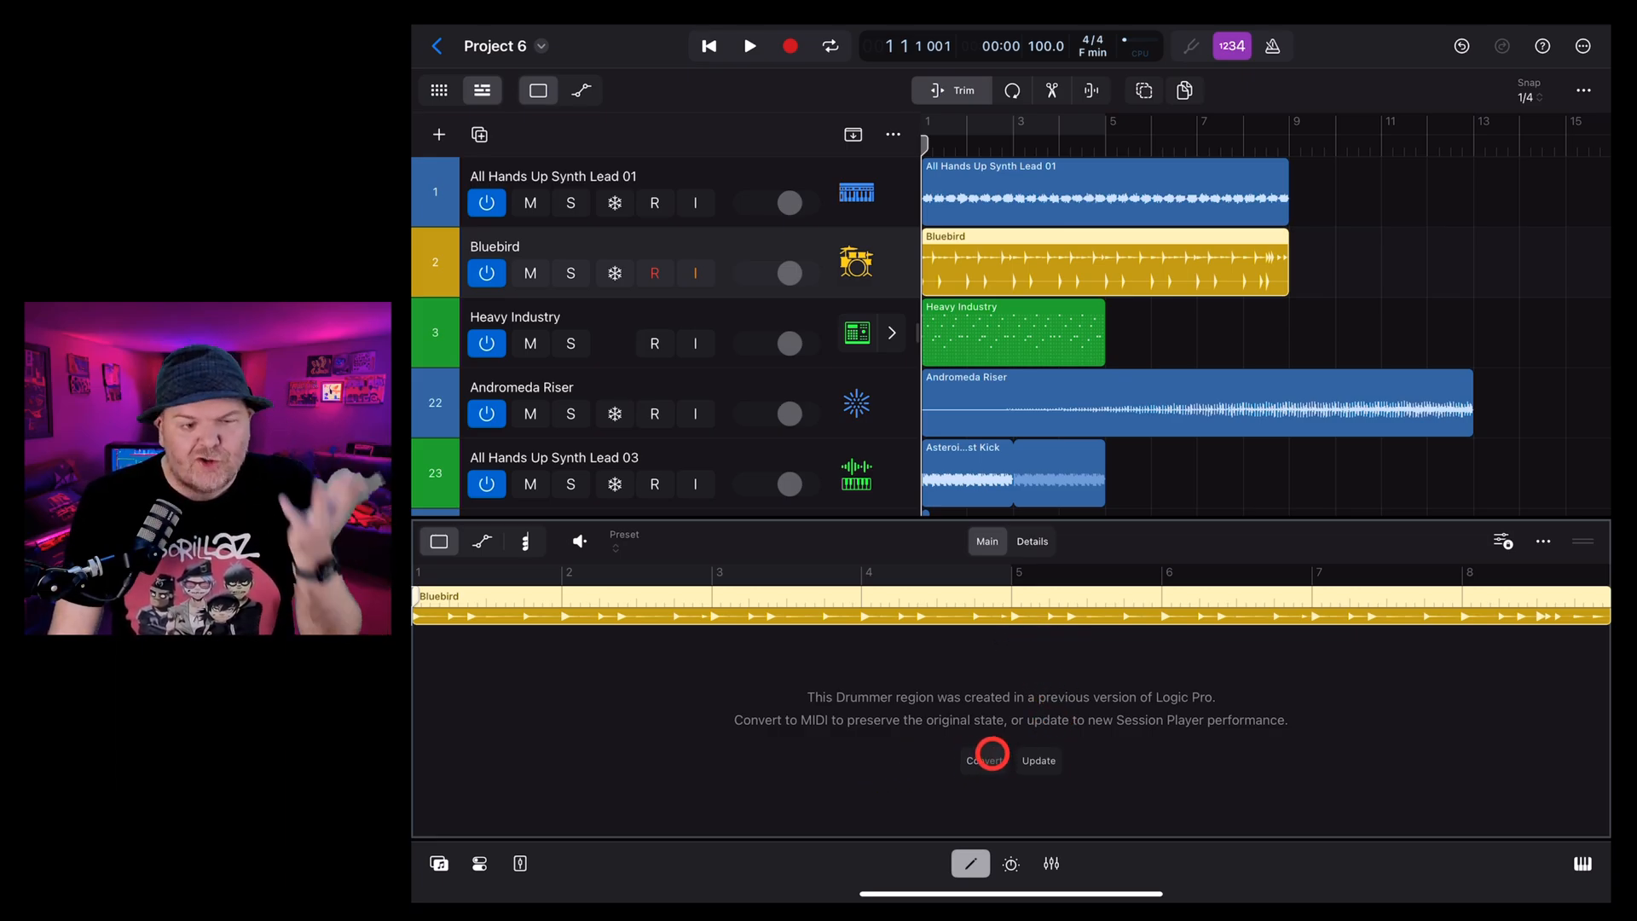
click(986, 759)
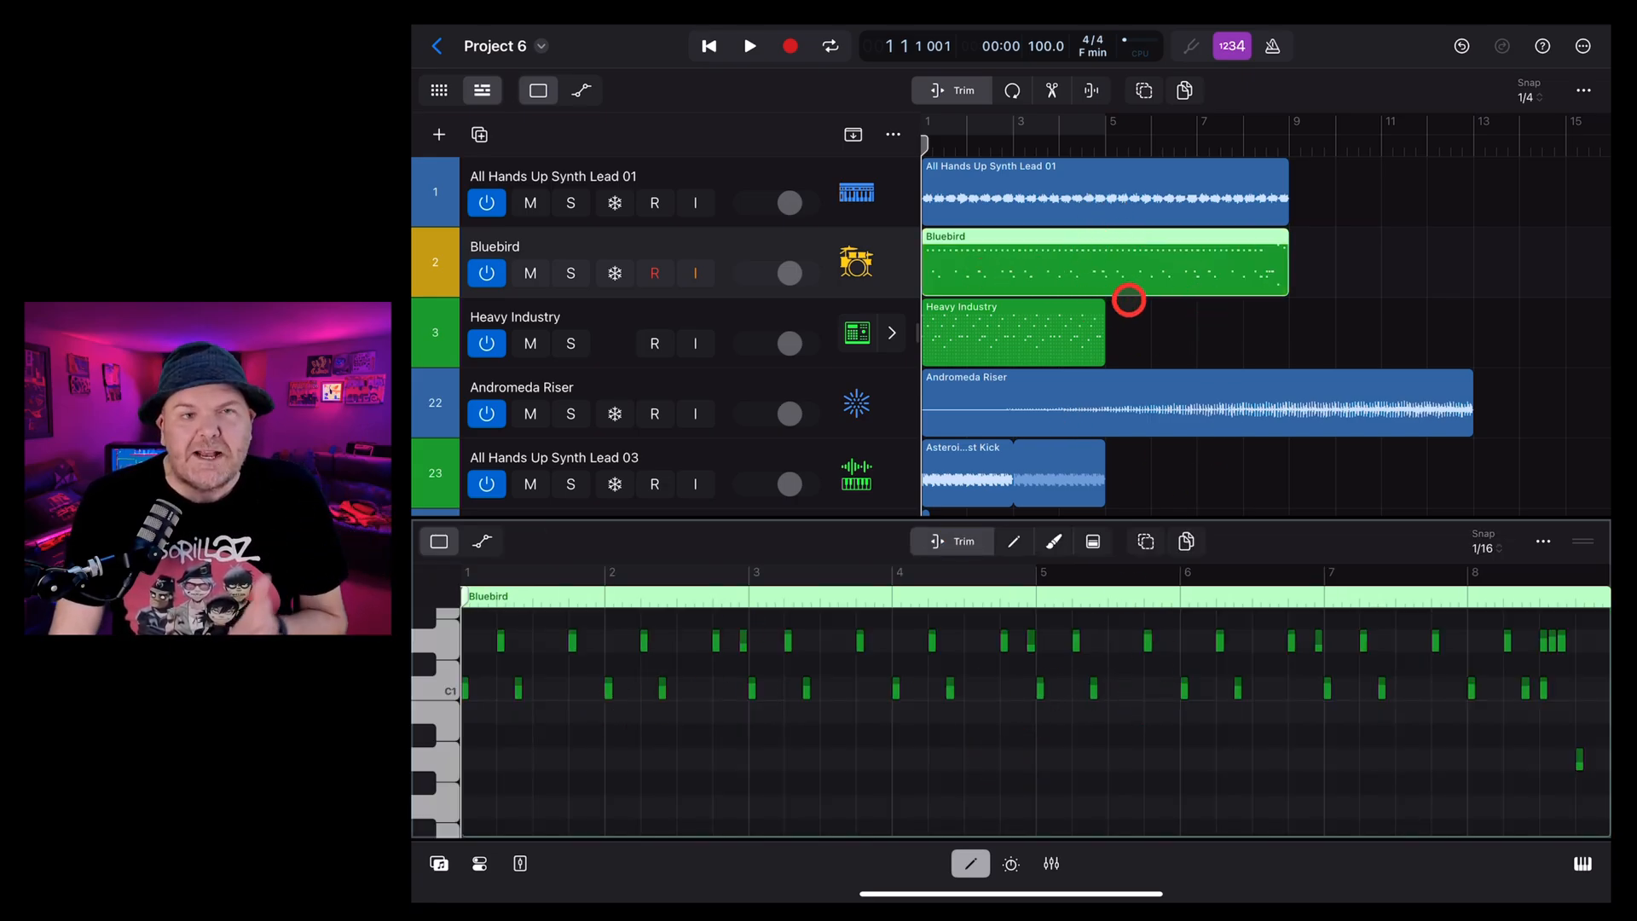
click(1107, 264)
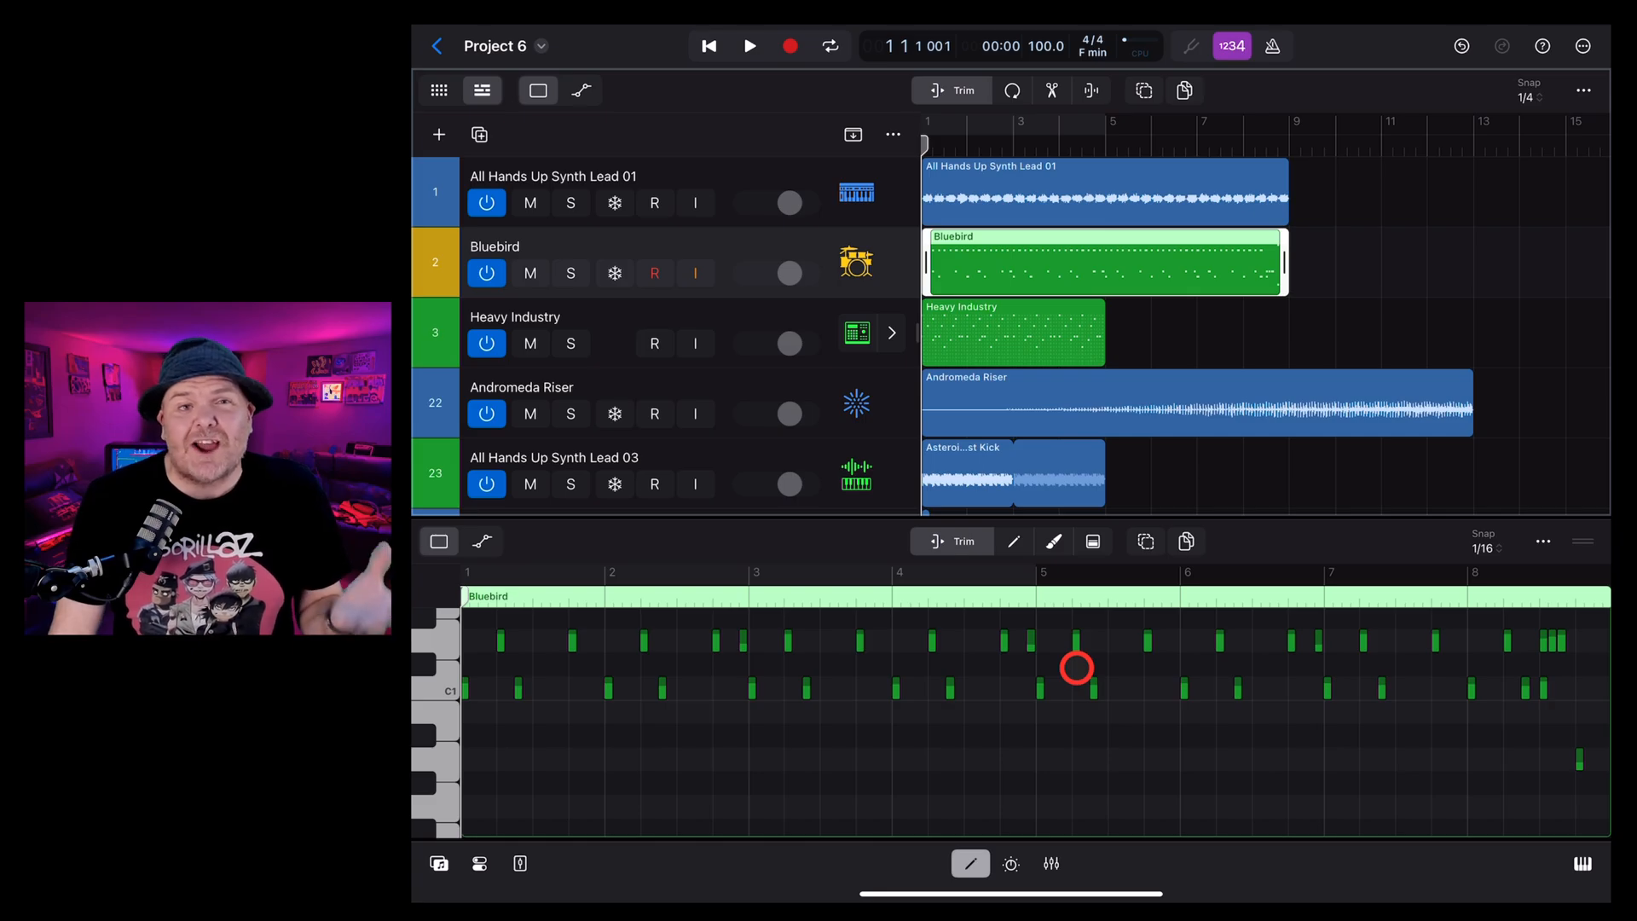
mouse_move(1089, 653)
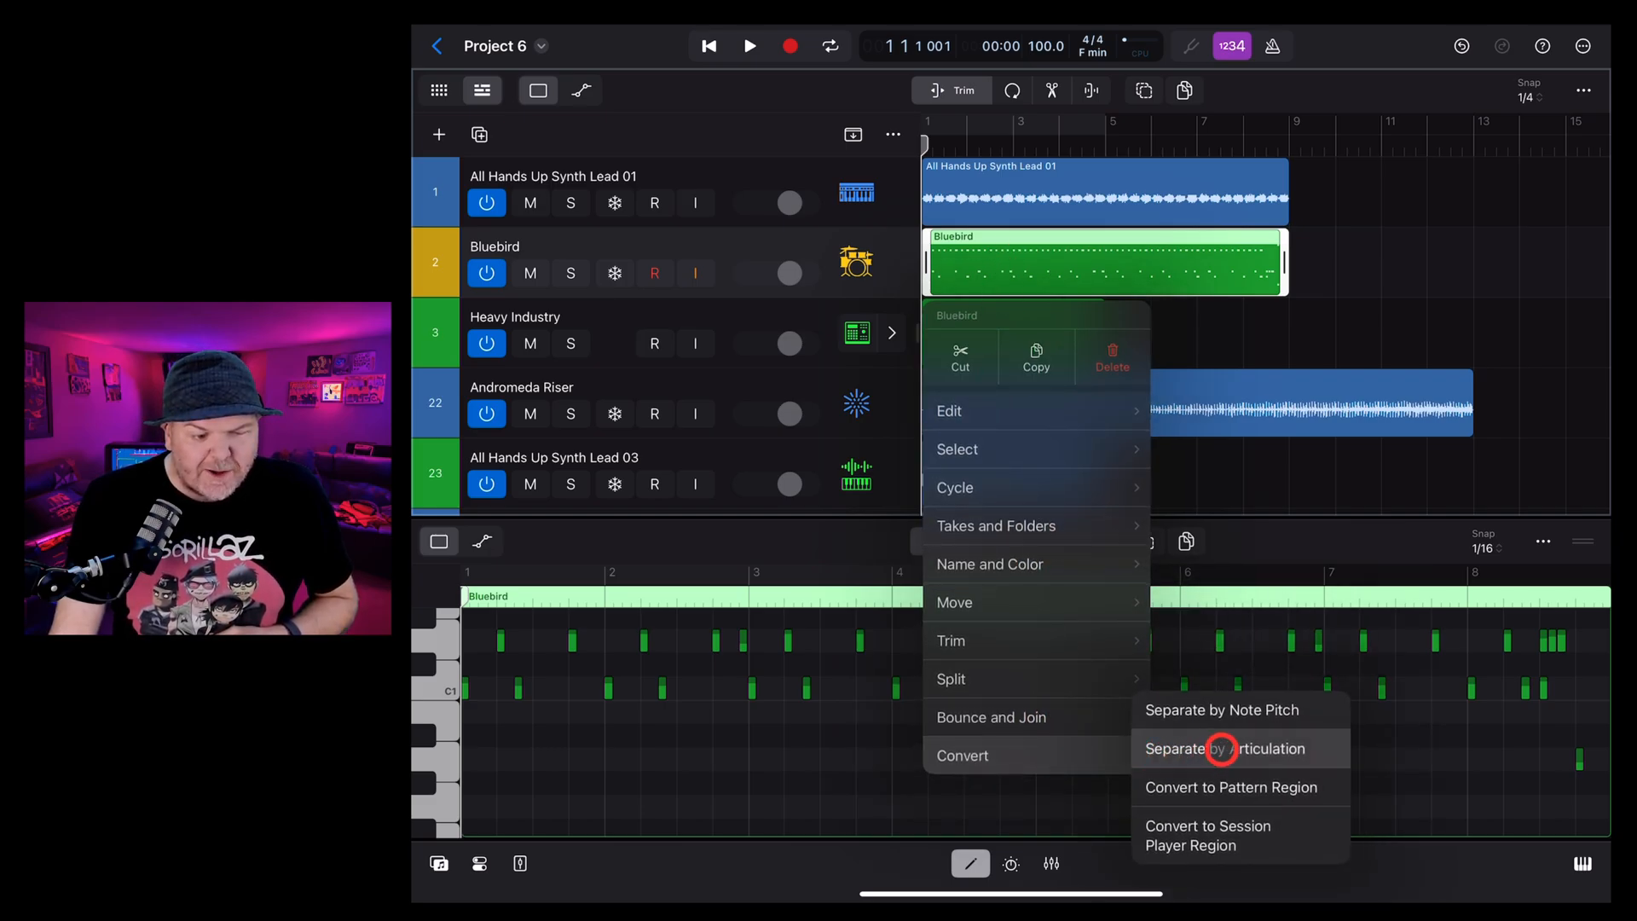
mouse_move(1313, 748)
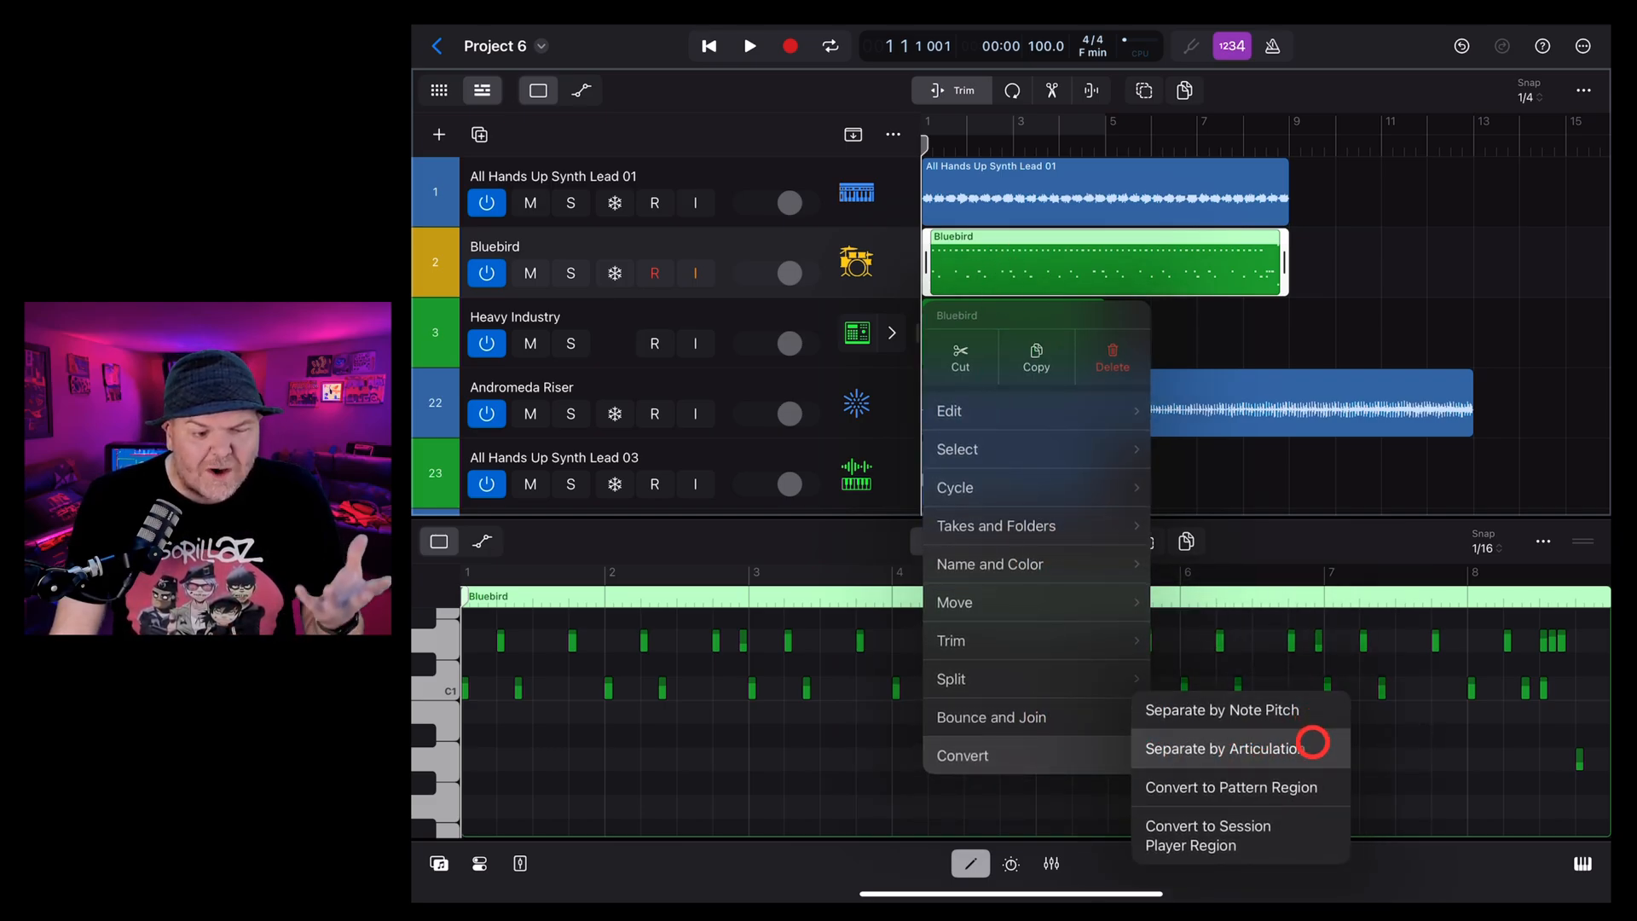
click(1223, 748)
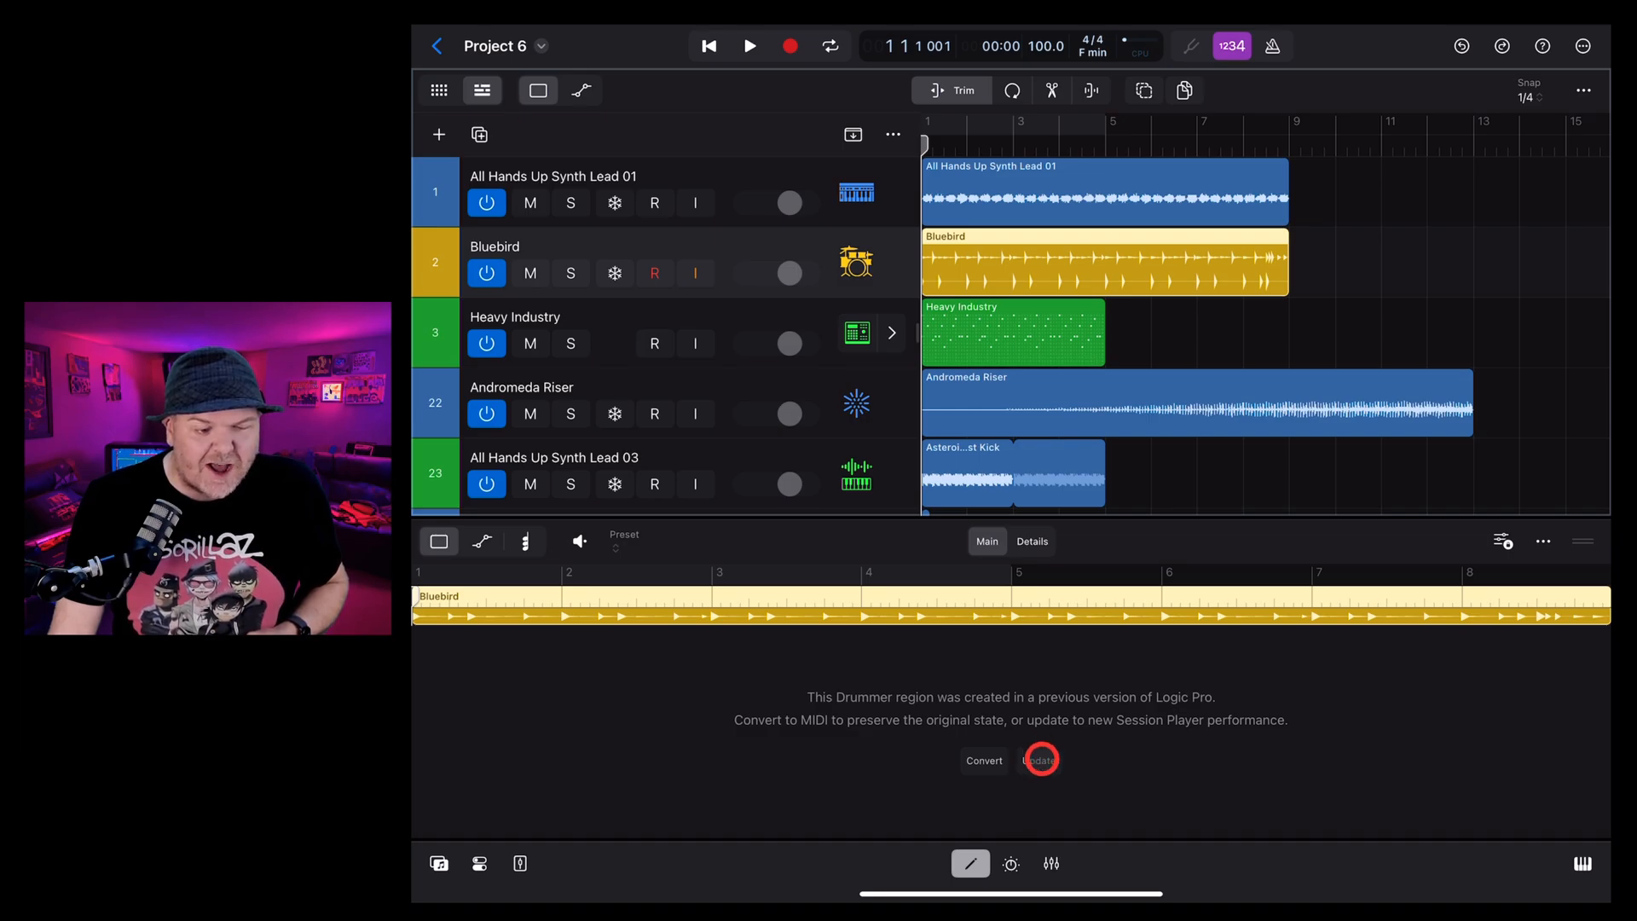
Update Bluebird to a Pop Songwriter Session Player drummer and lower its intensity
click(1038, 759)
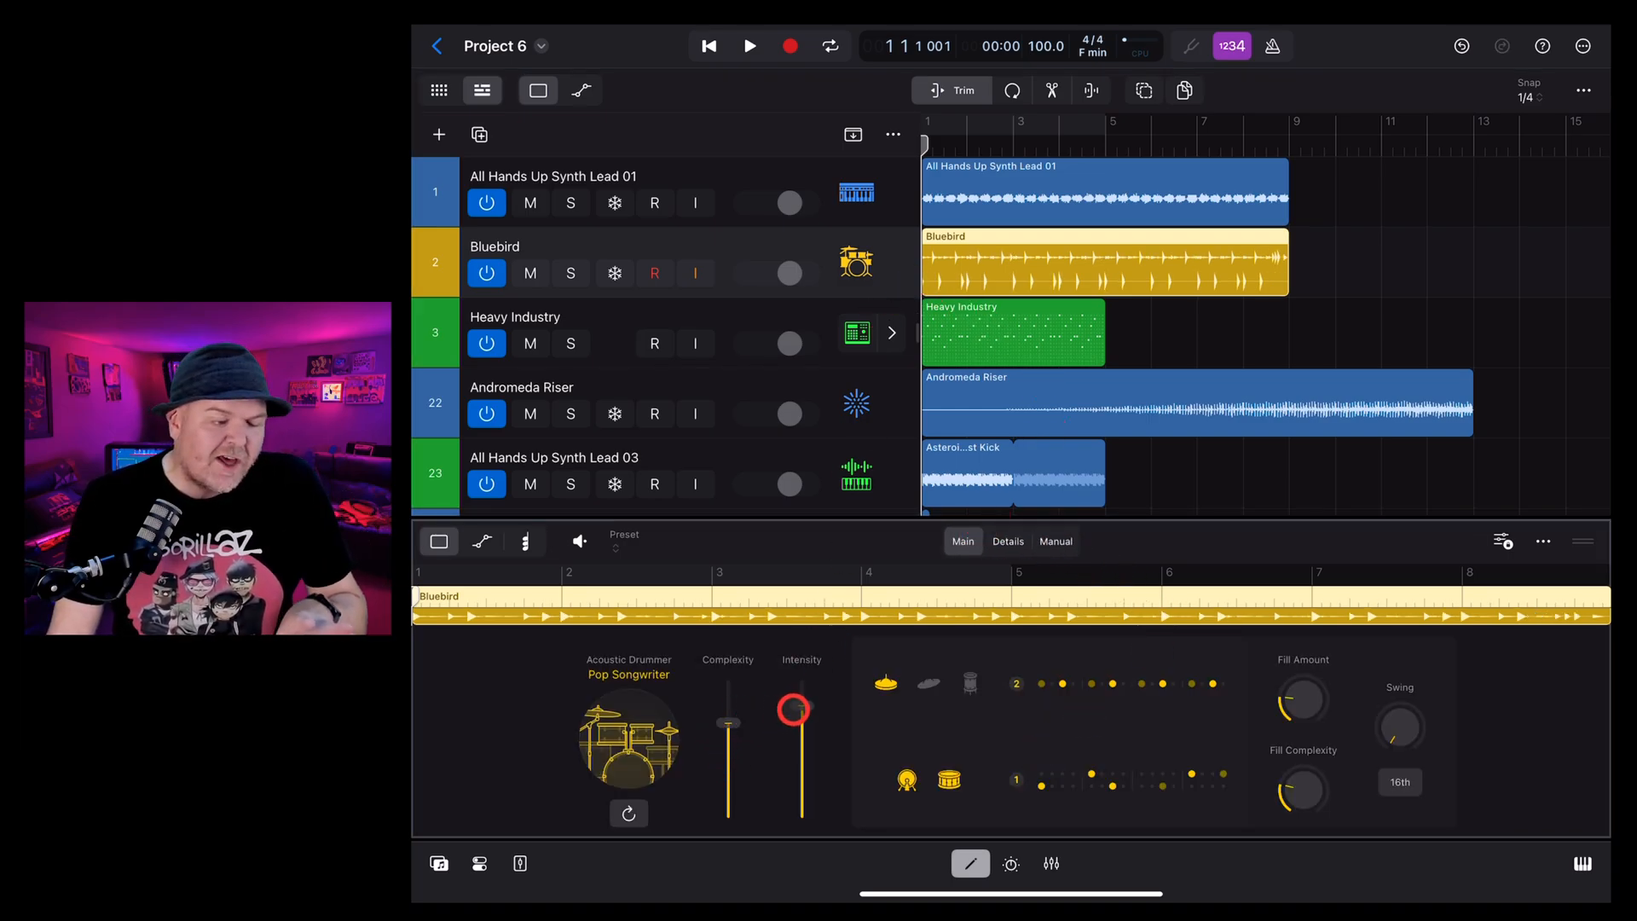
click(1116, 686)
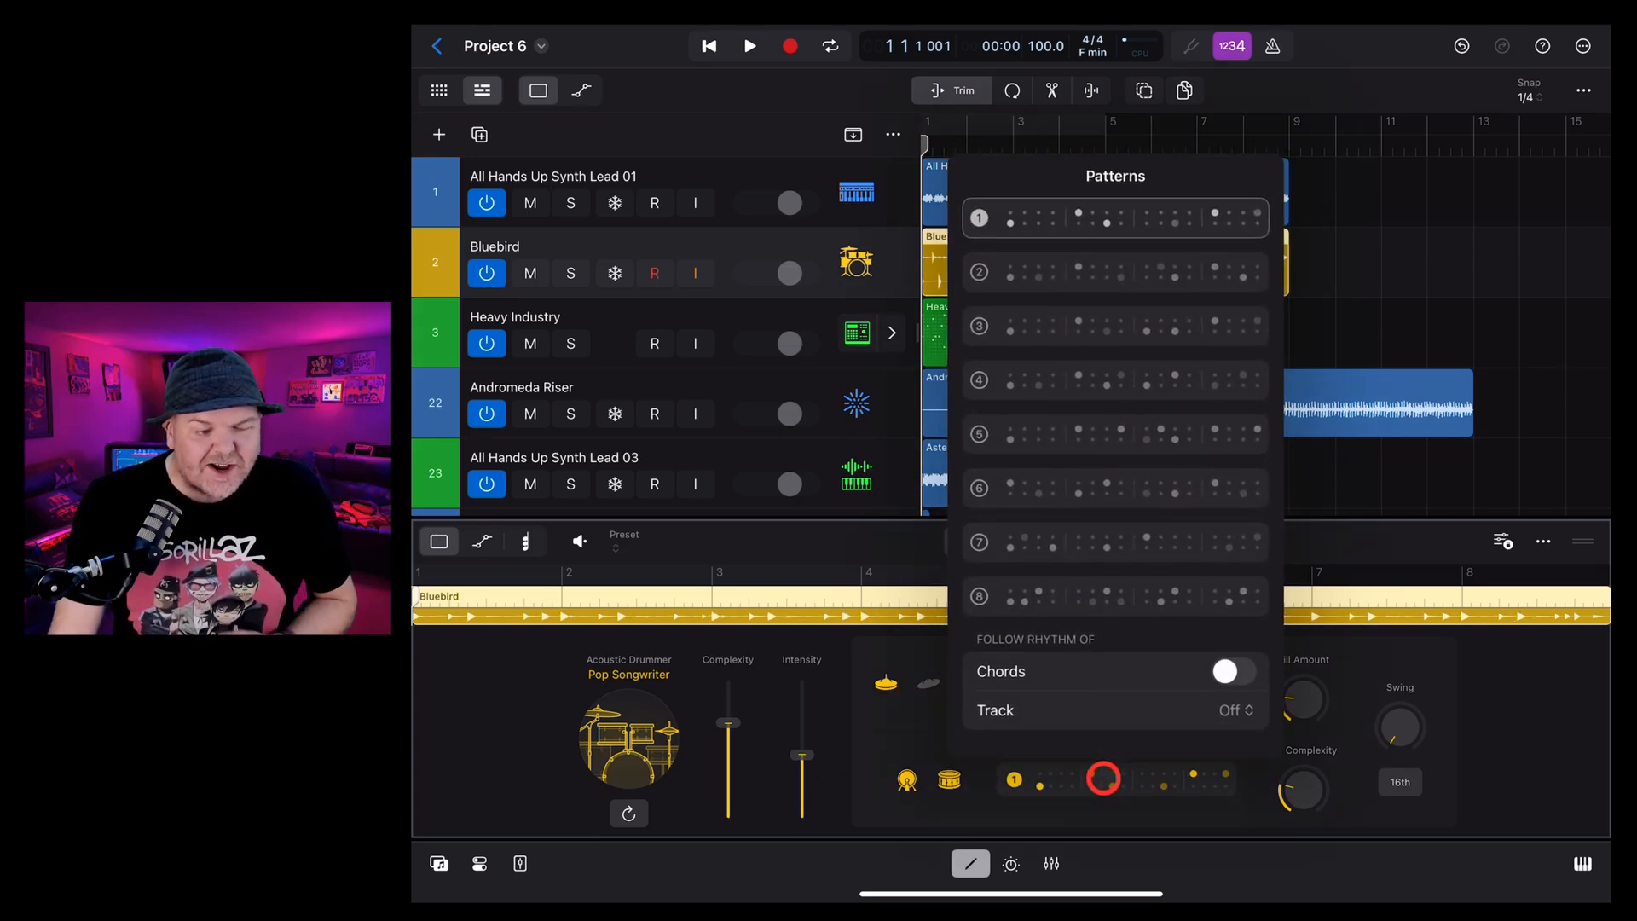
click(1037, 540)
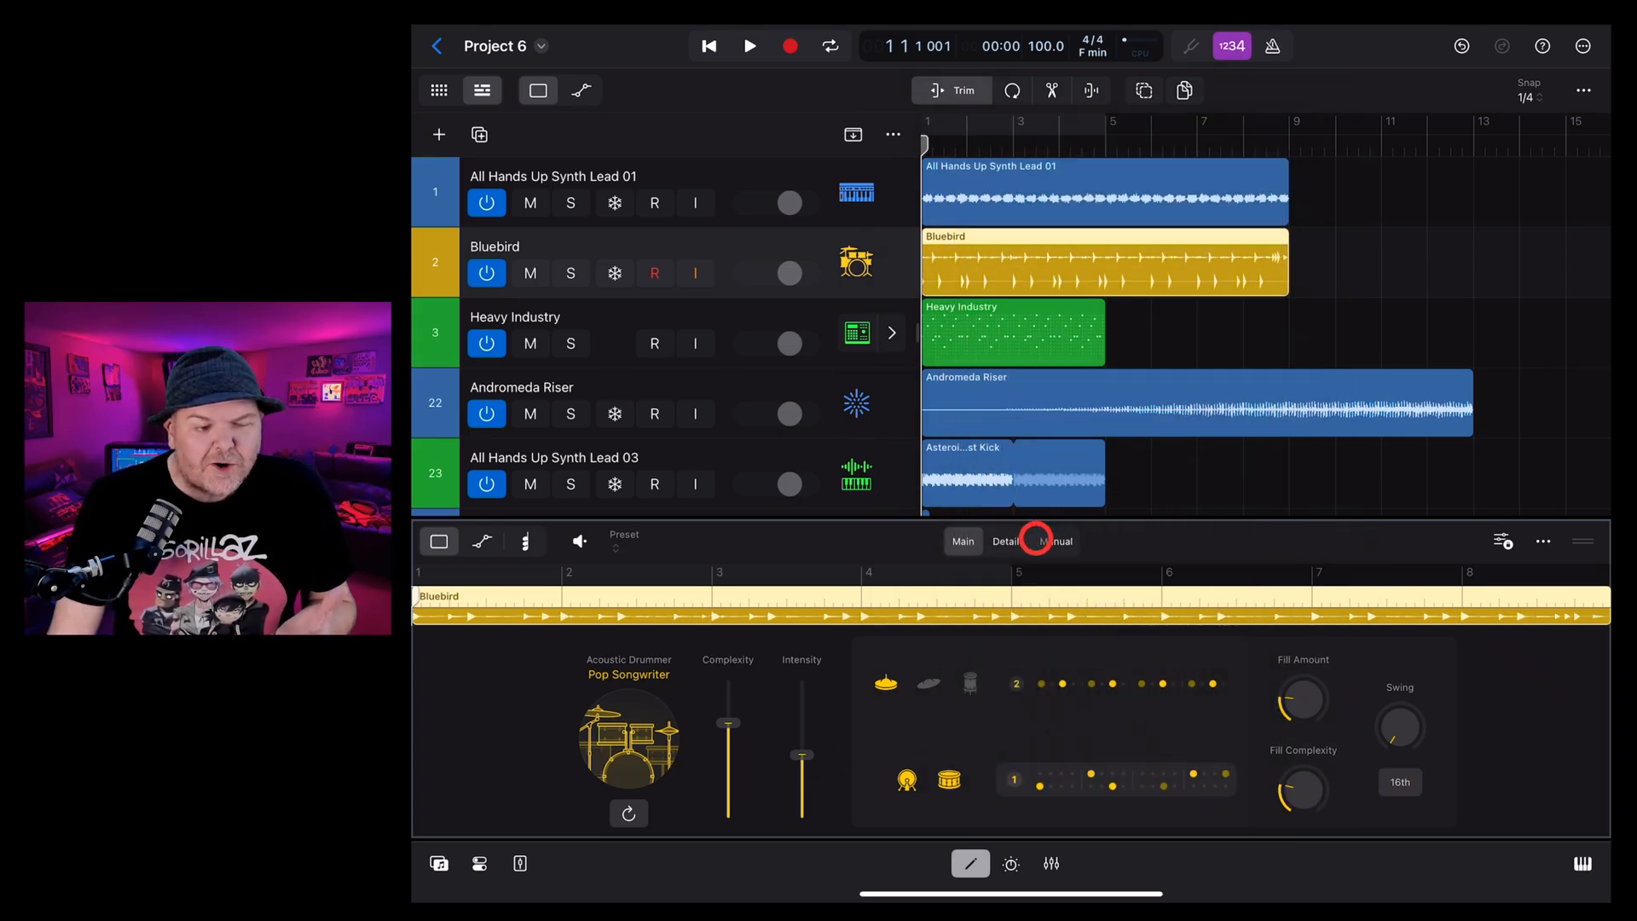
click(1056, 541)
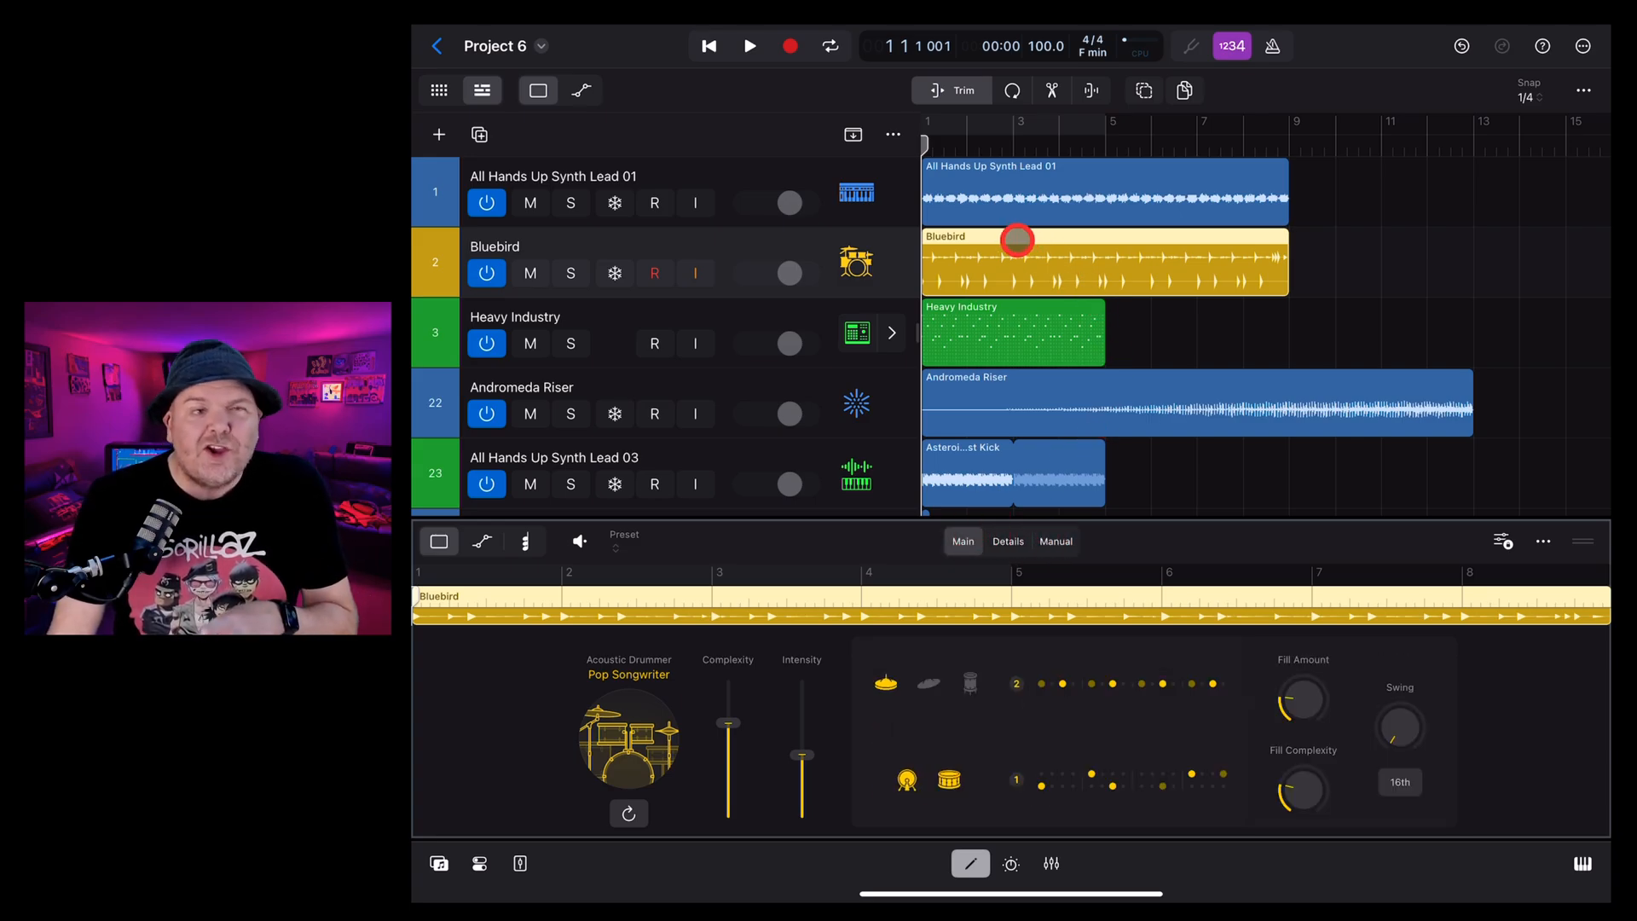
mouse_move(684, 656)
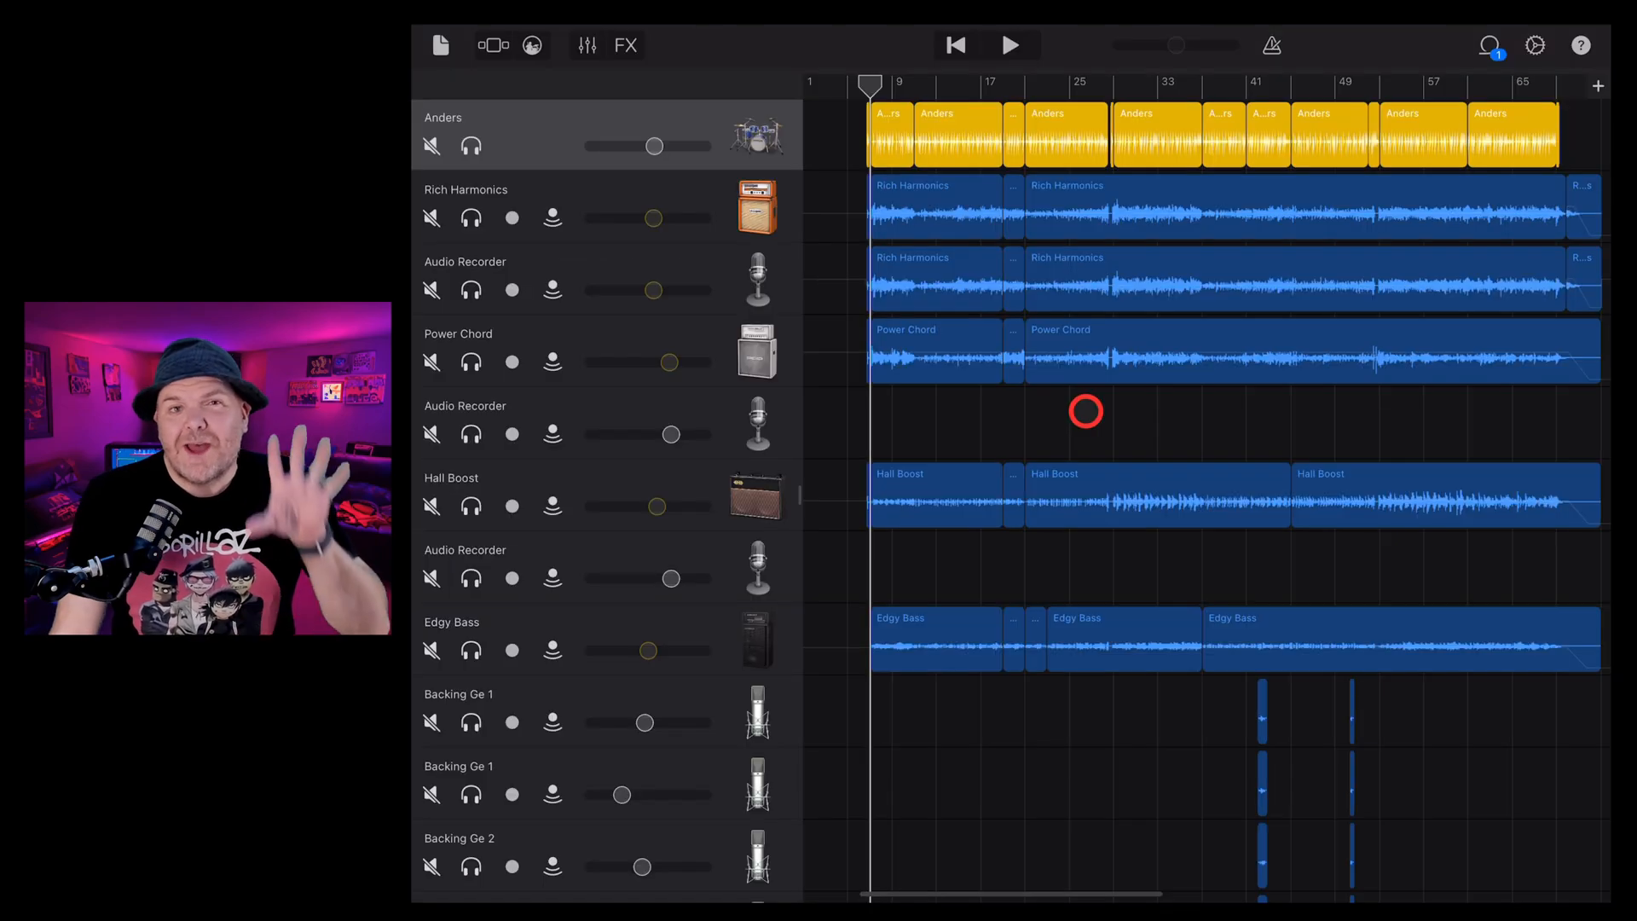
Solo the Anders drummer track, play it back, then return to the song start
click(511, 218)
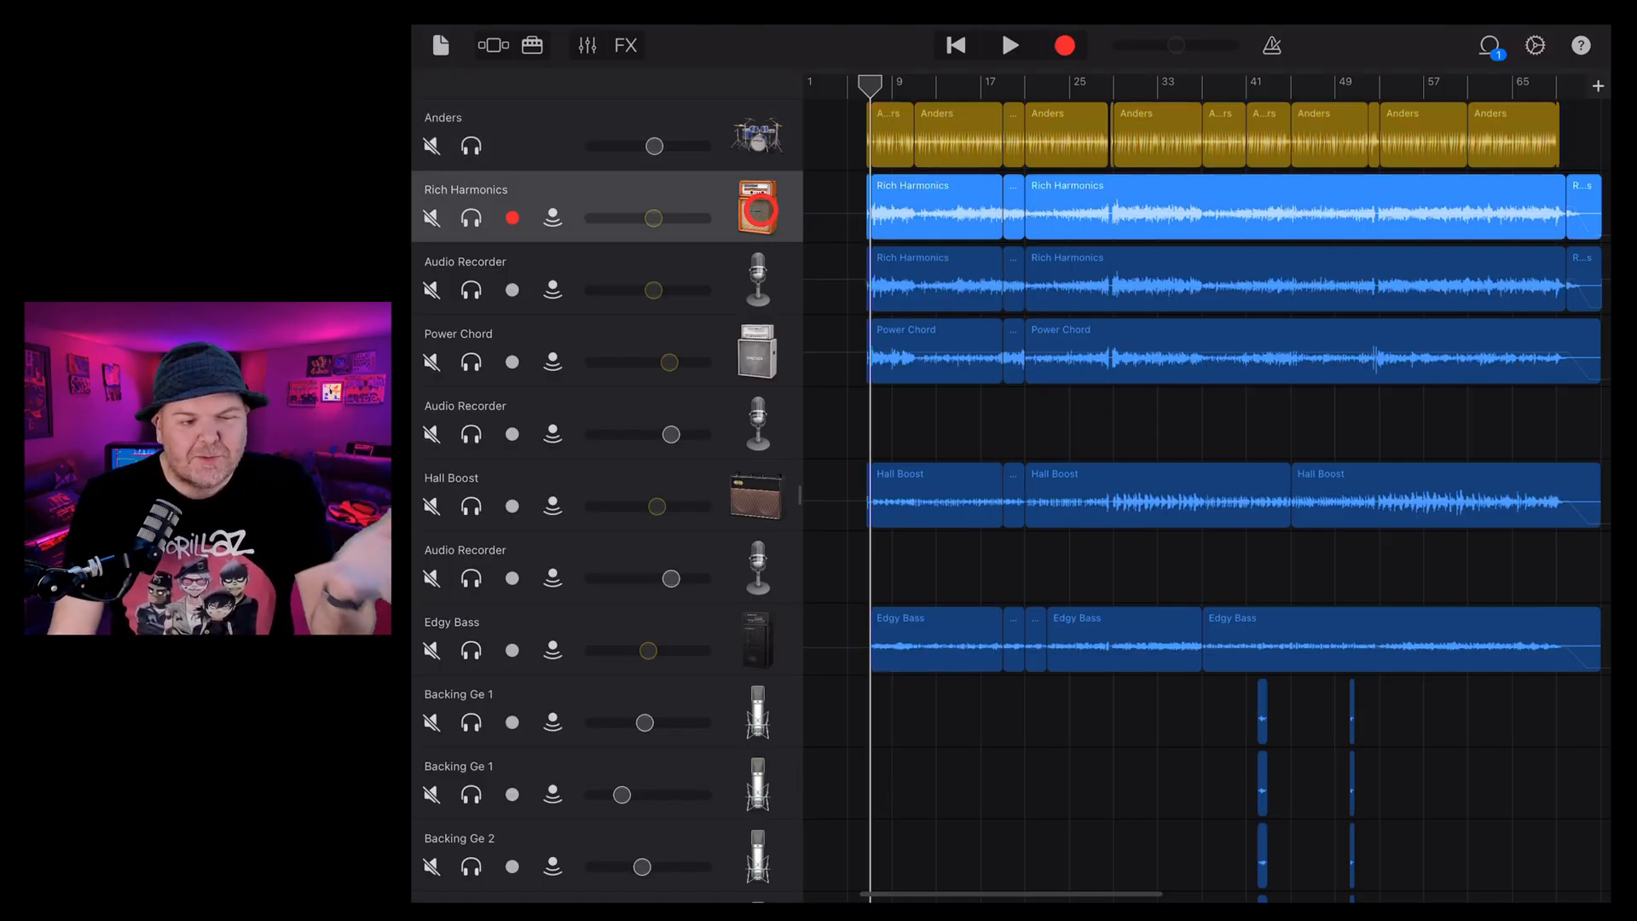
click(512, 363)
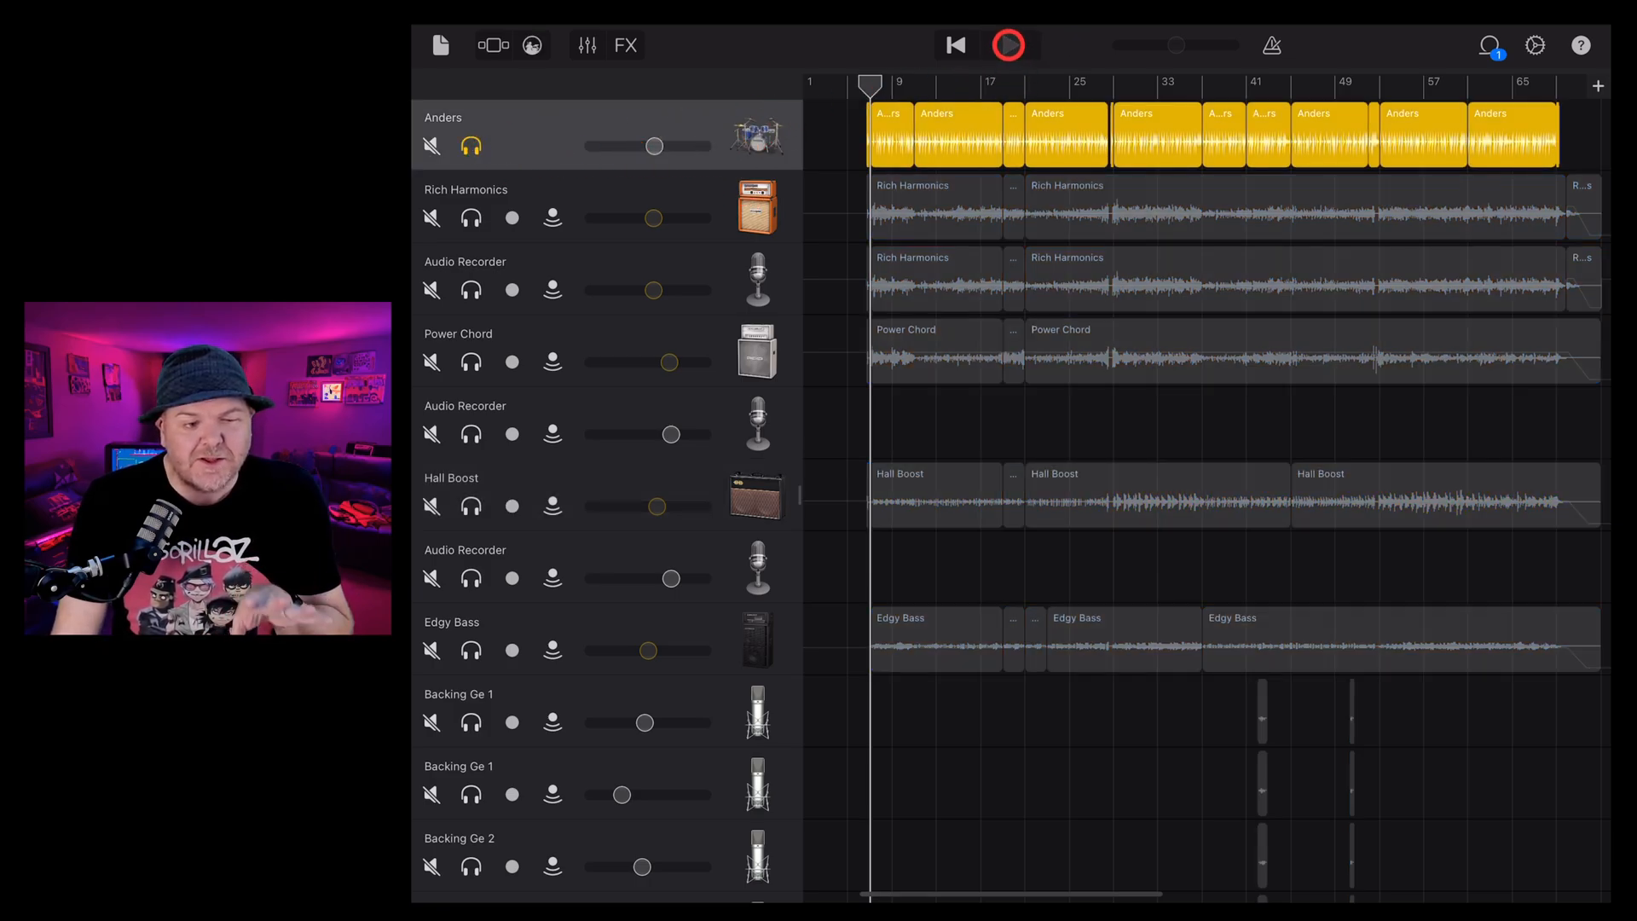
click(1006, 45)
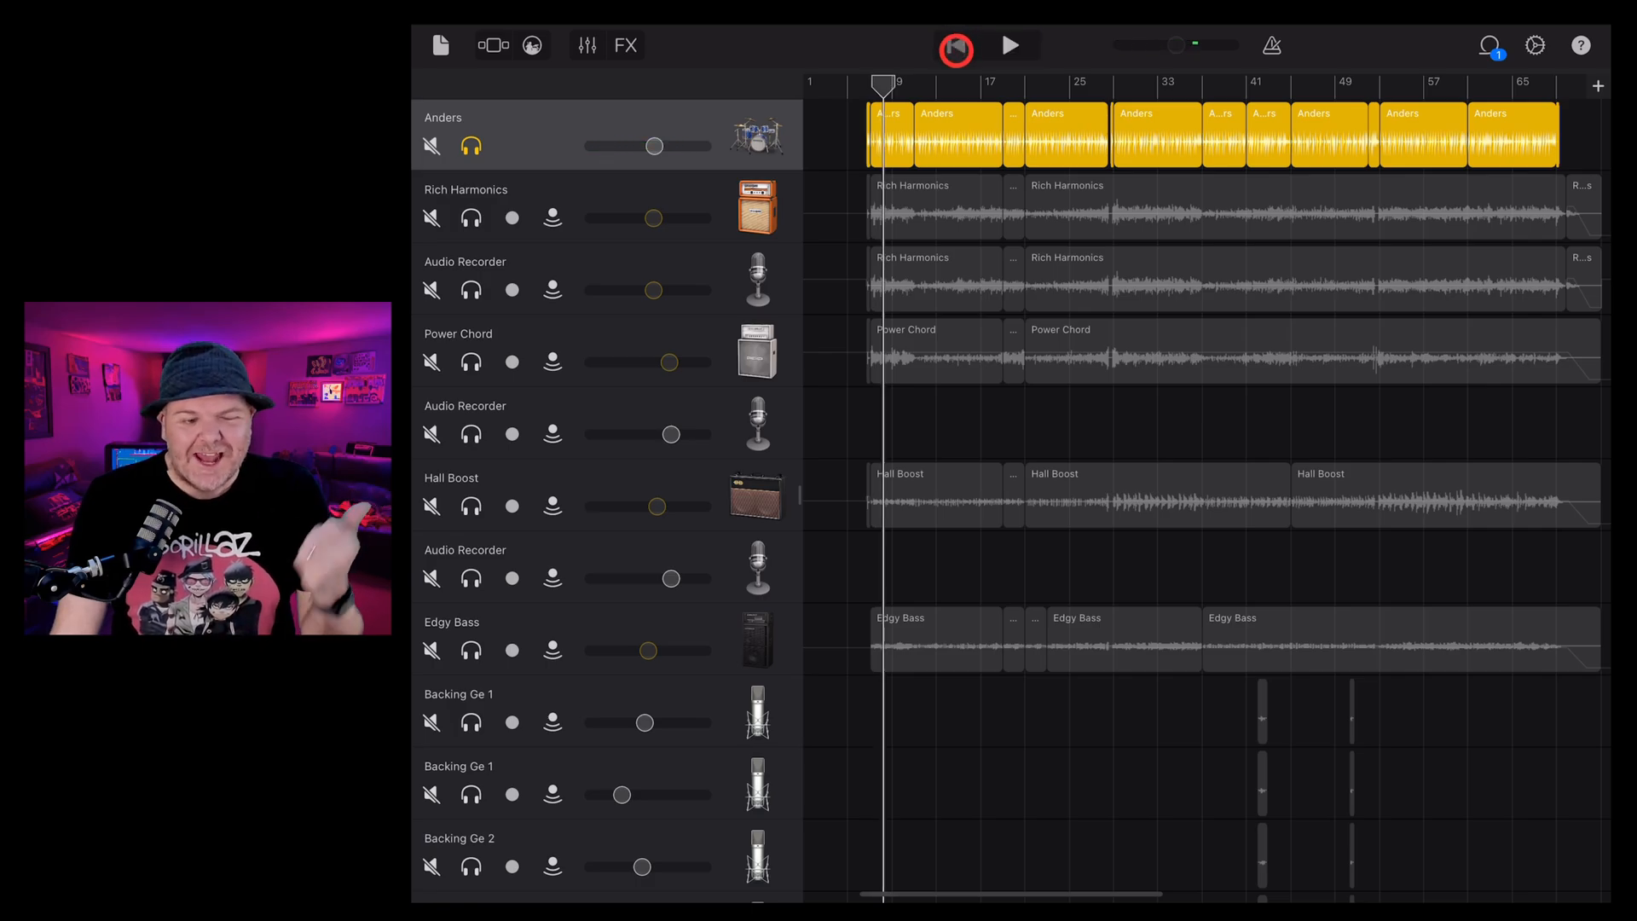
click(954, 45)
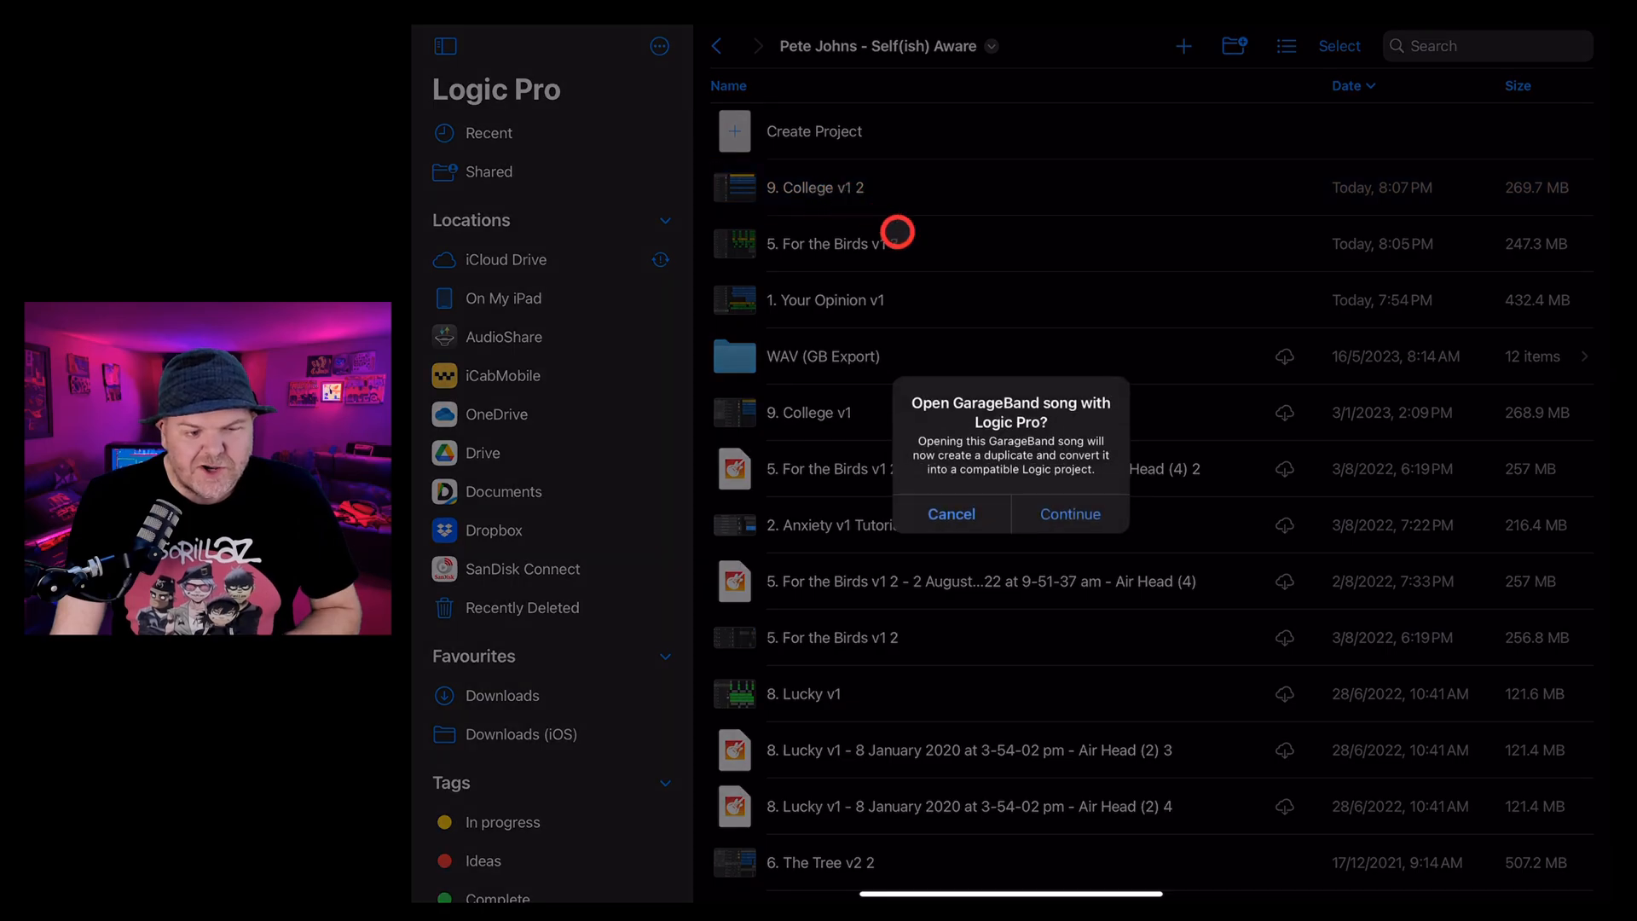
Continue converting a copy of '9. College v1 2' into a Logic project
click(1069, 513)
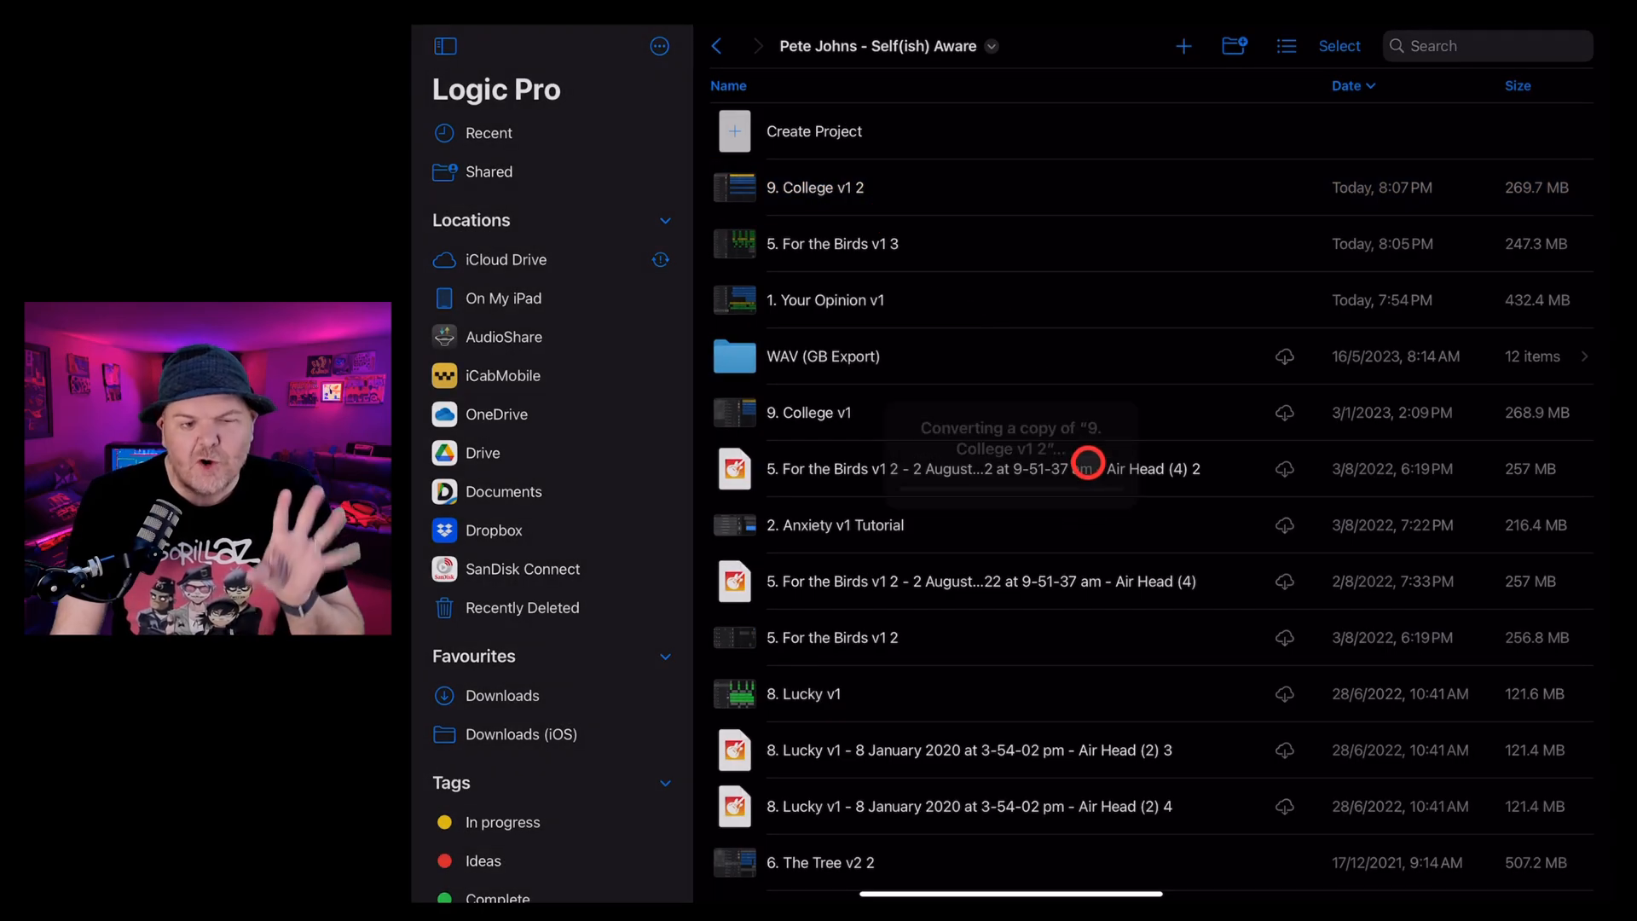
click(488, 133)
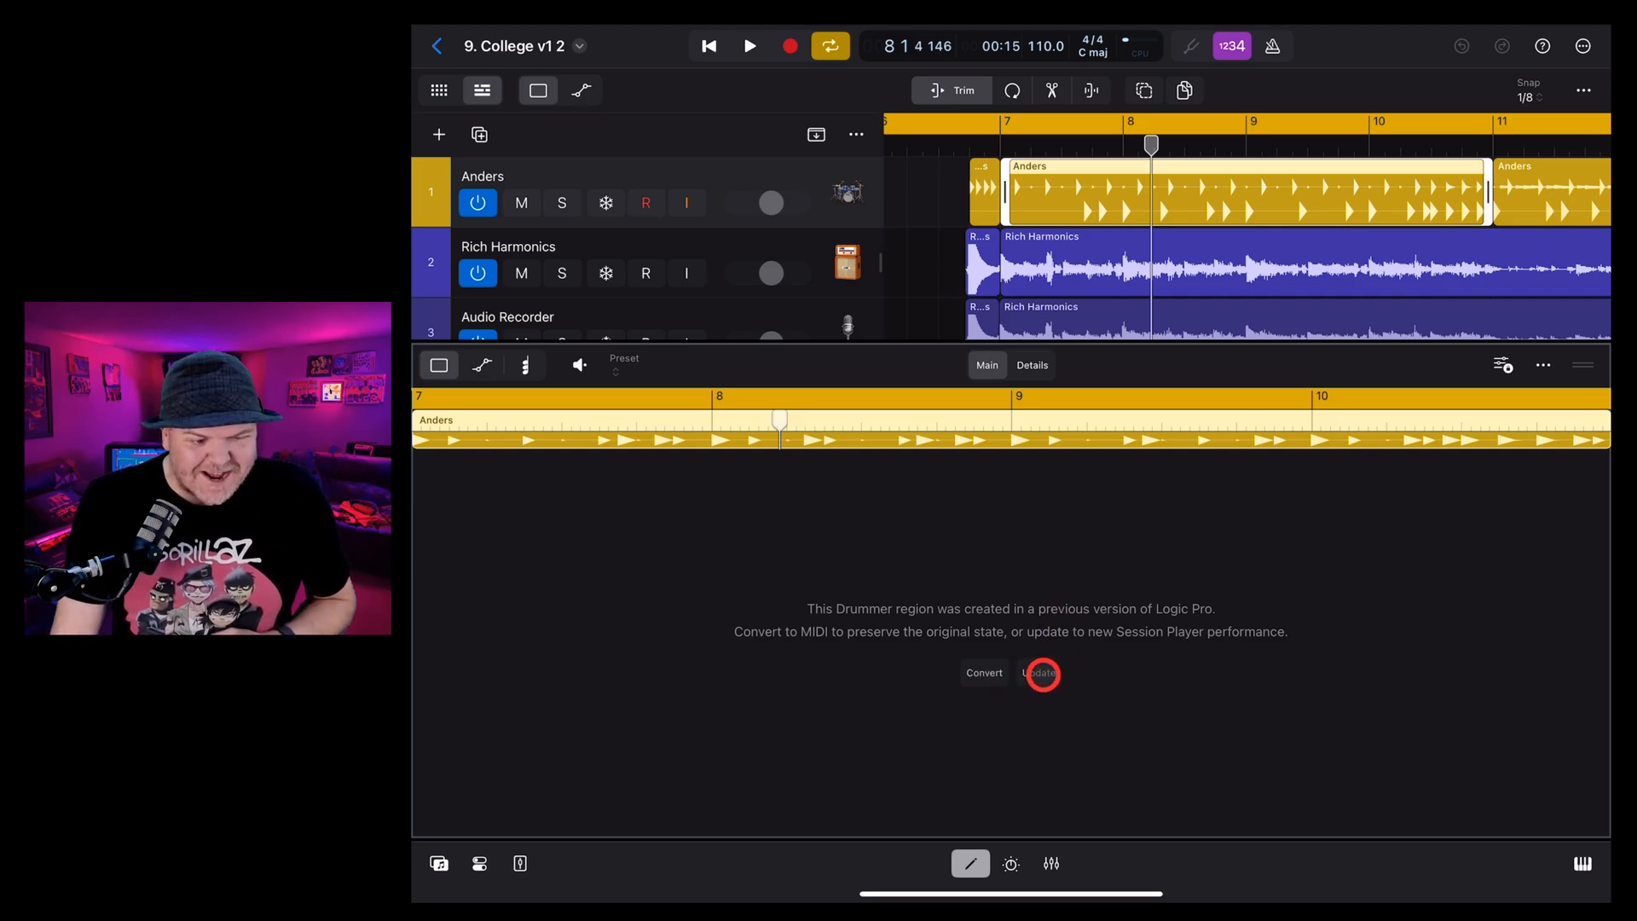
Update an Anders region to a Session Player drummer and select the last Anders region
click(1040, 673)
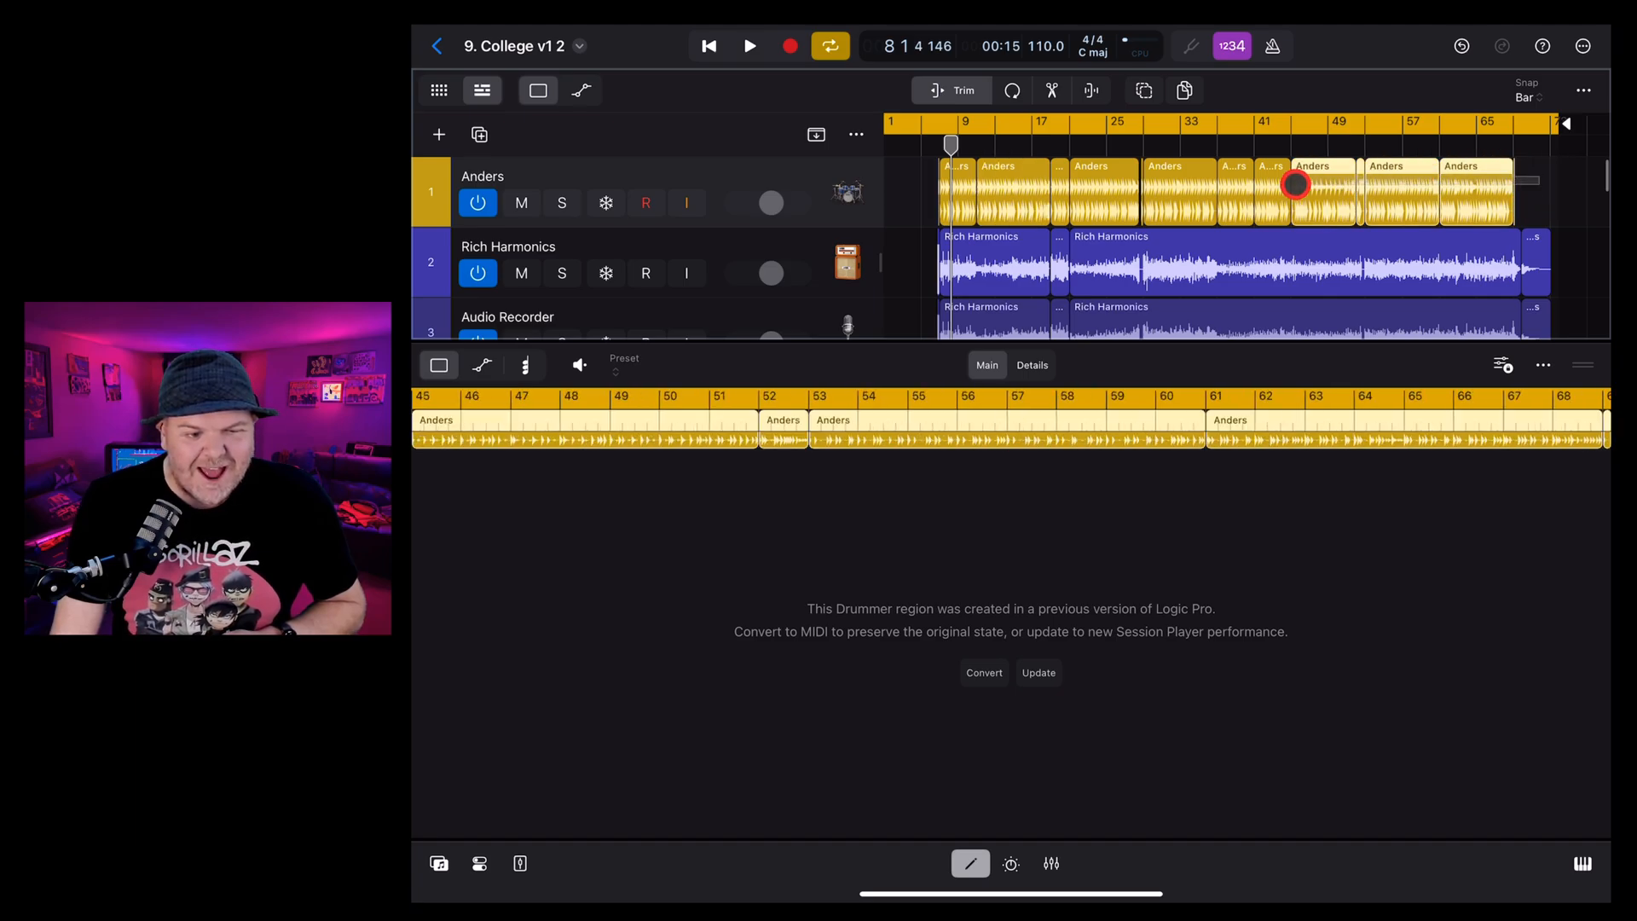
click(1037, 673)
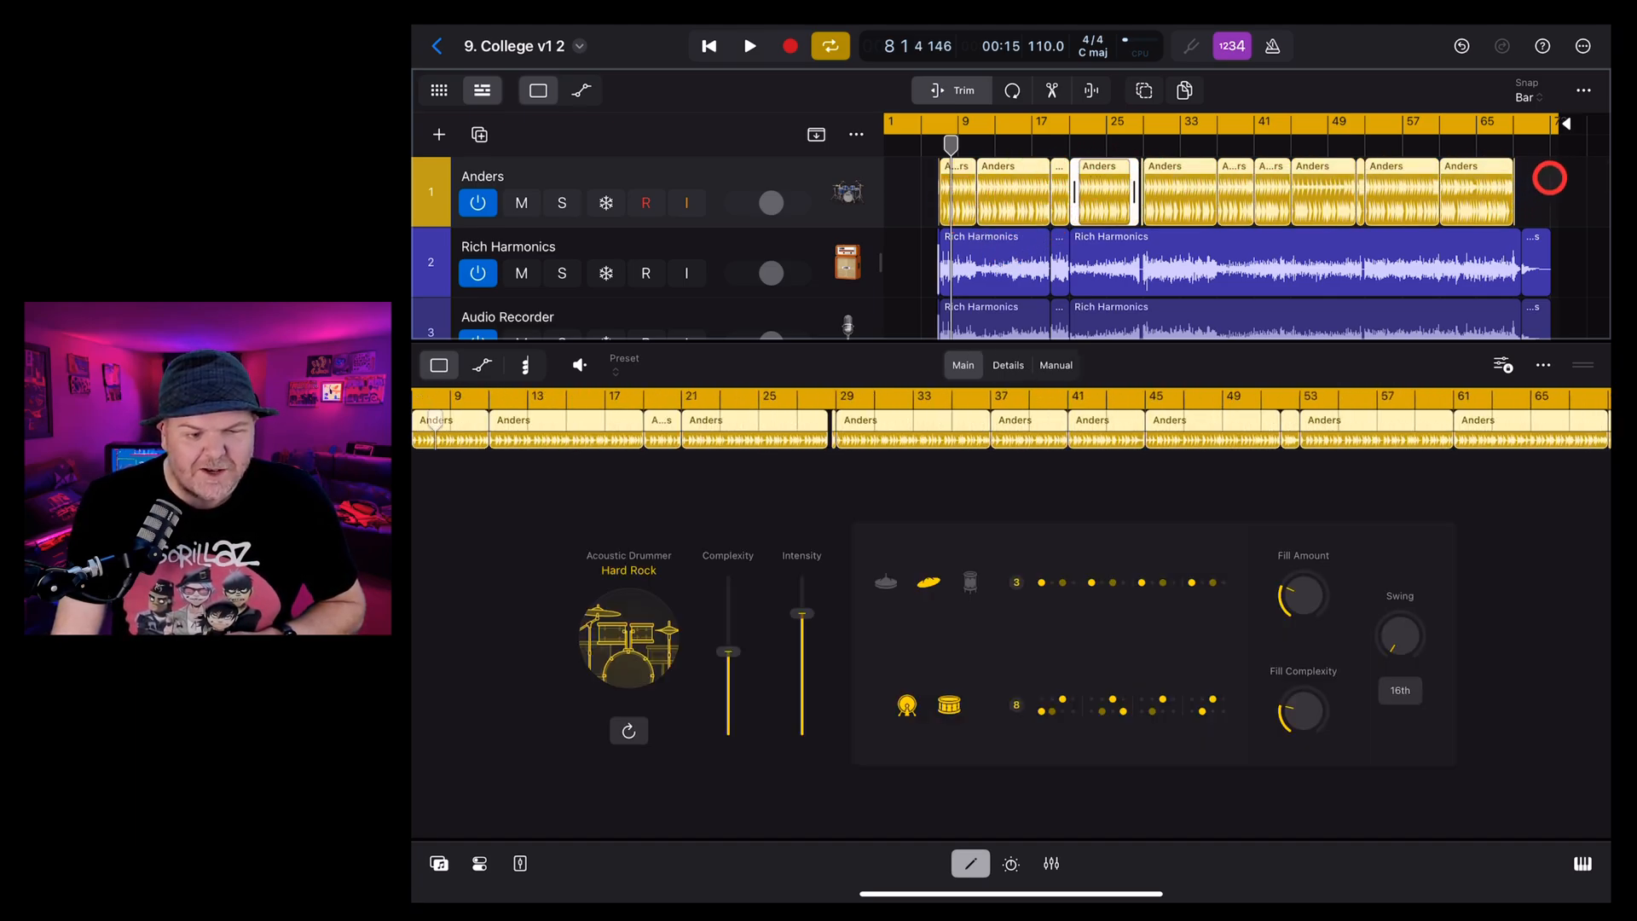
click(1476, 191)
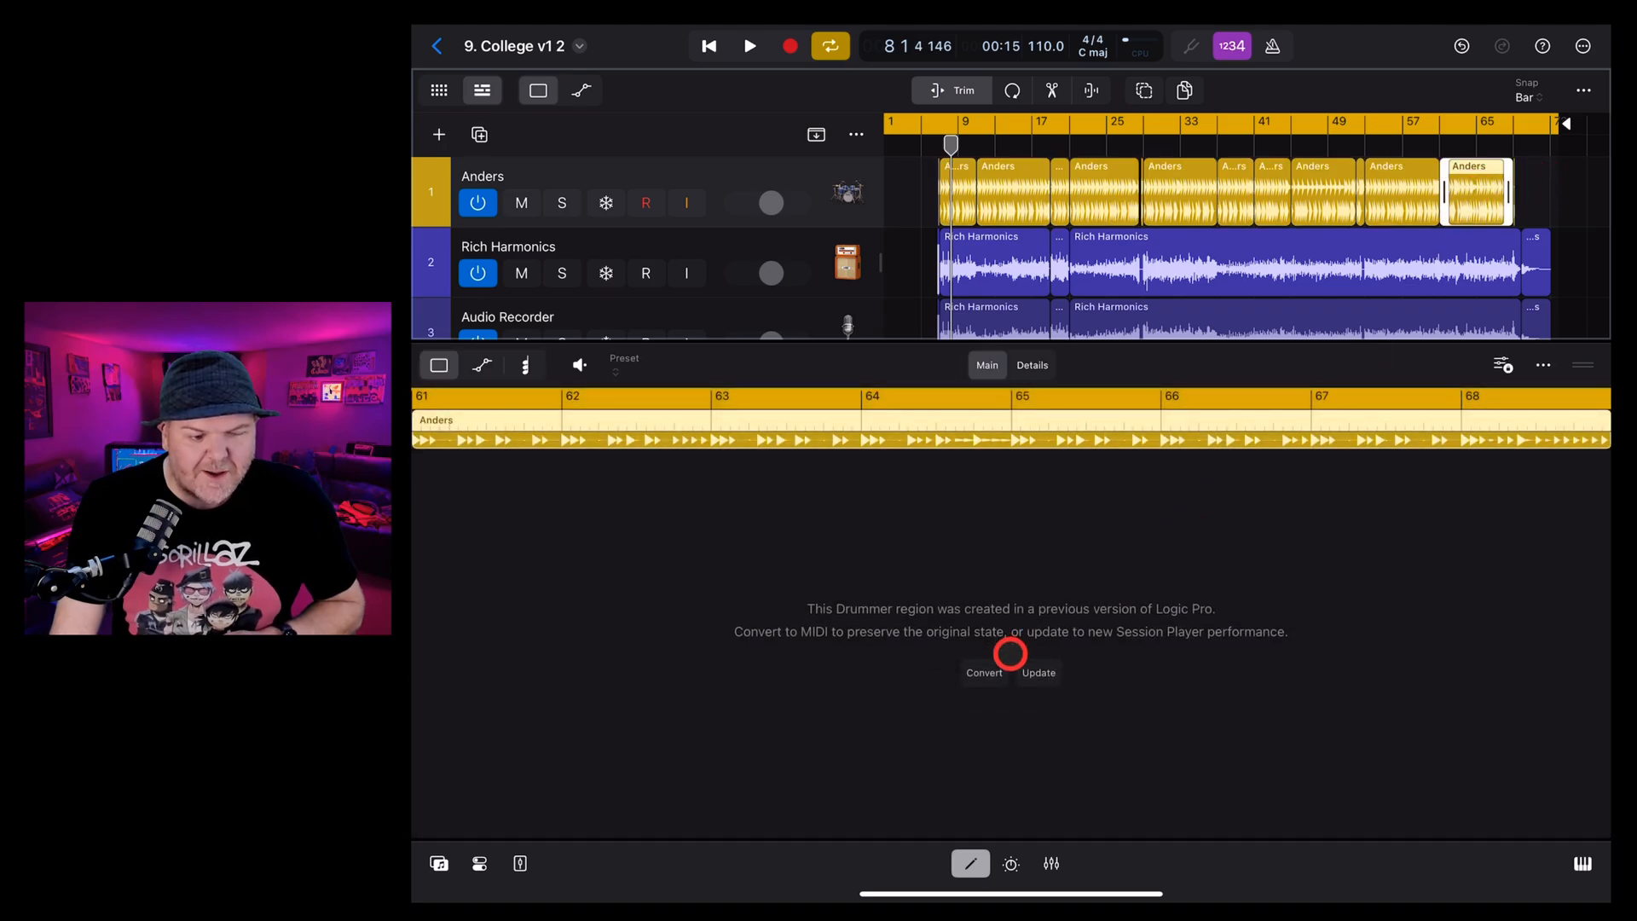
Convert the last Anders region to MIDI and begin updating the Anders region near bar 33
click(982, 671)
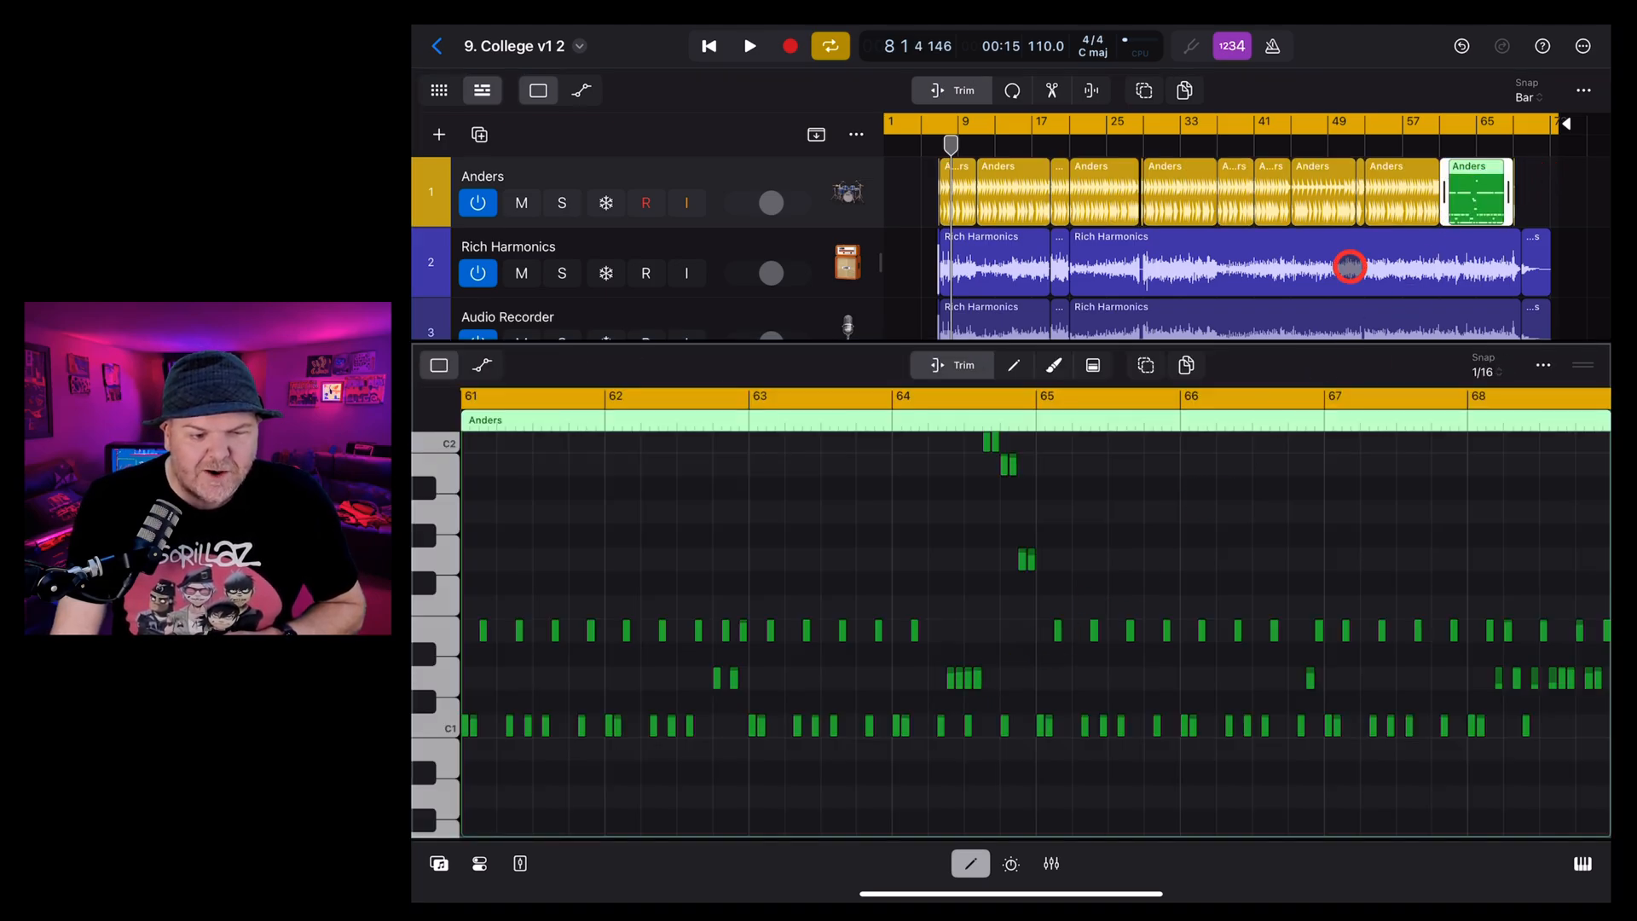
click(1323, 192)
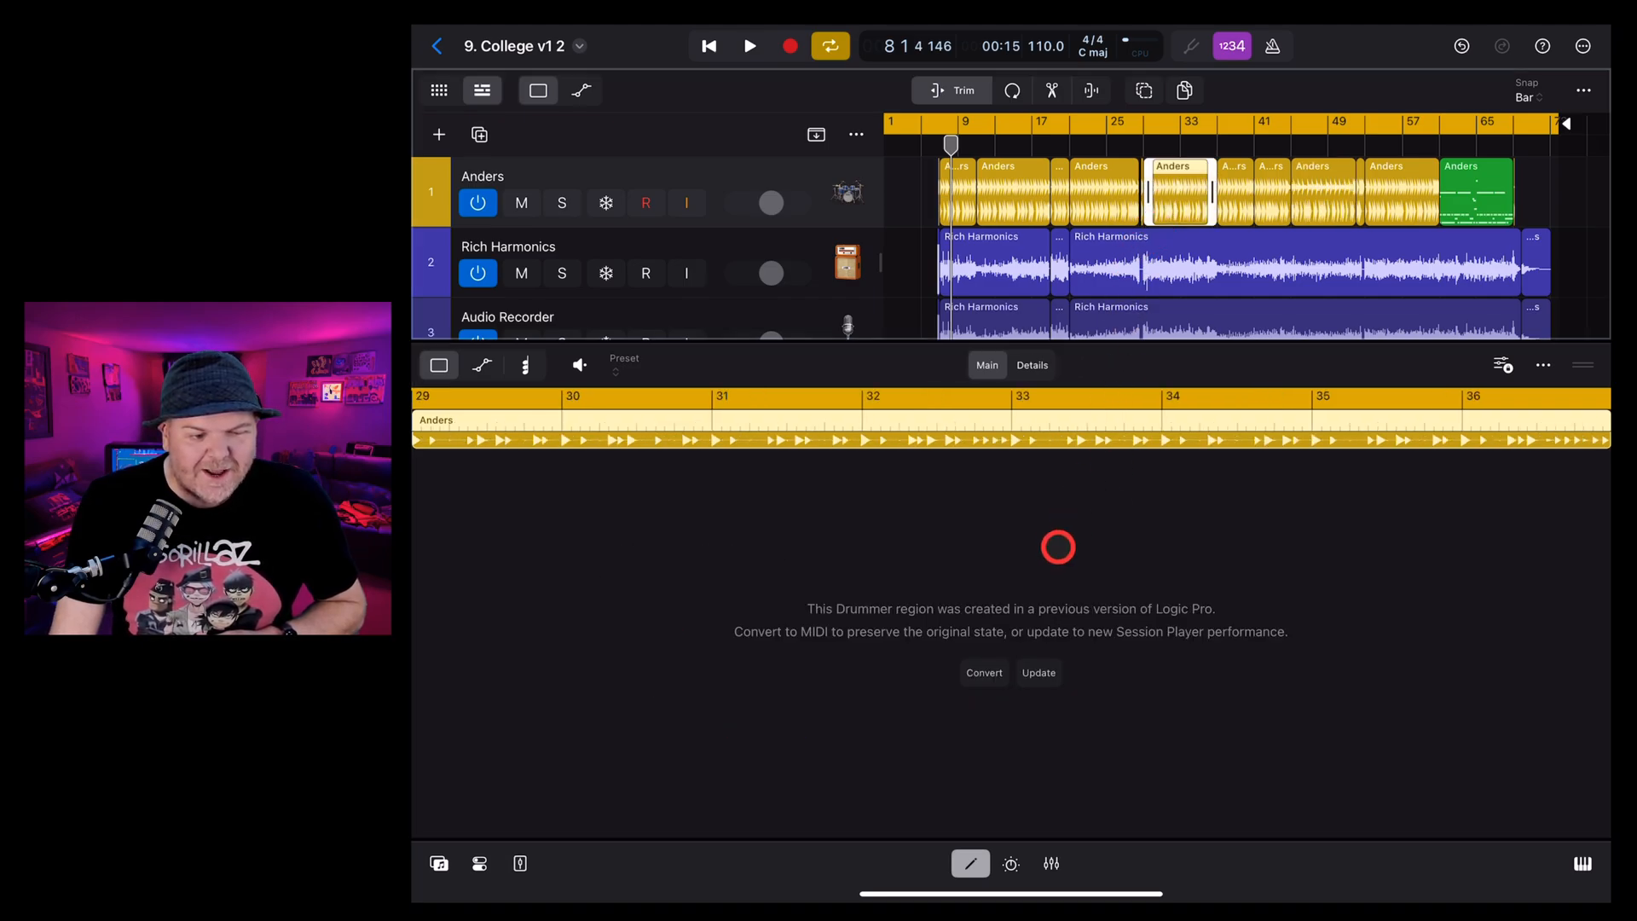
click(1038, 673)
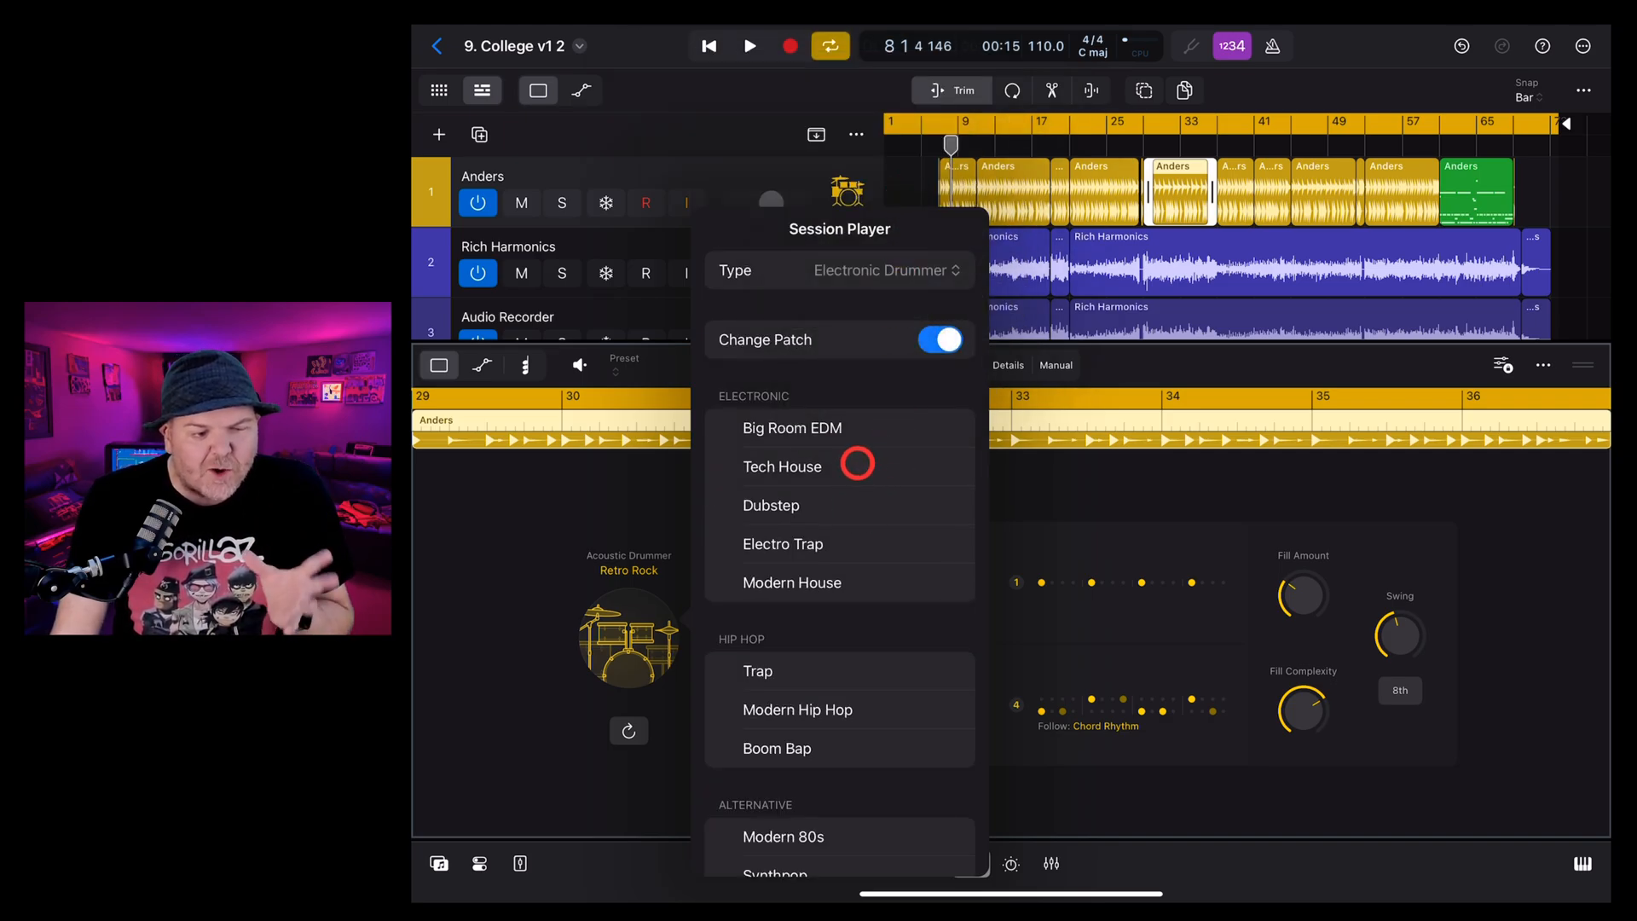
Choose the Tech House Electronic Drummer style for the bar-33 Anders region
click(782, 466)
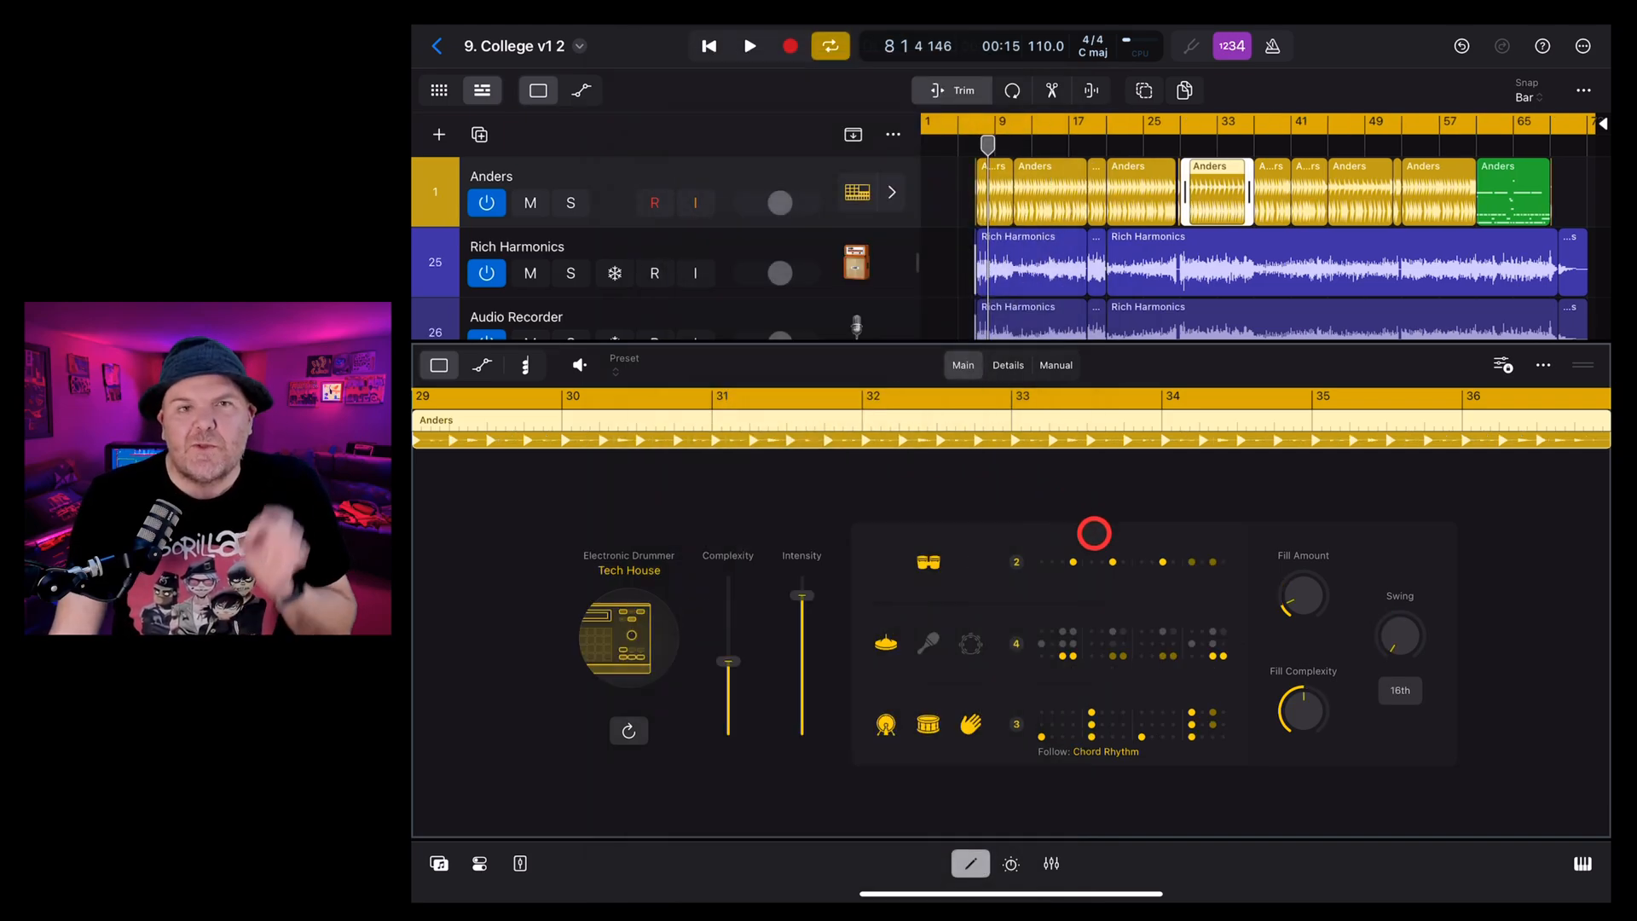